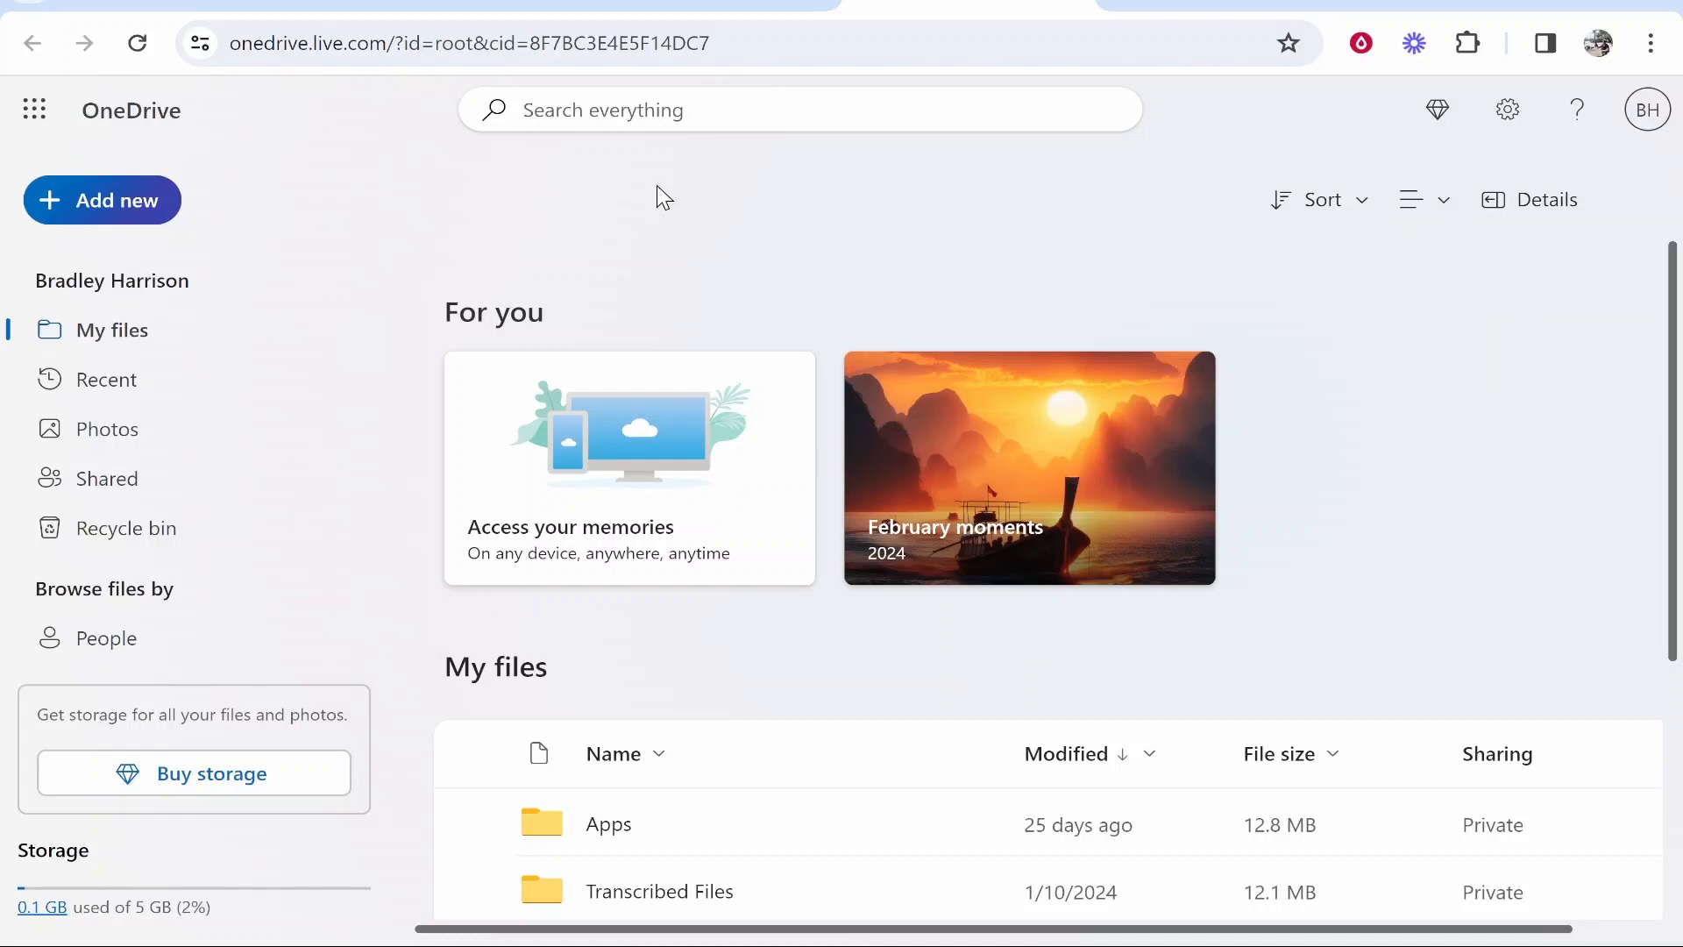
mouse_move(482, 295)
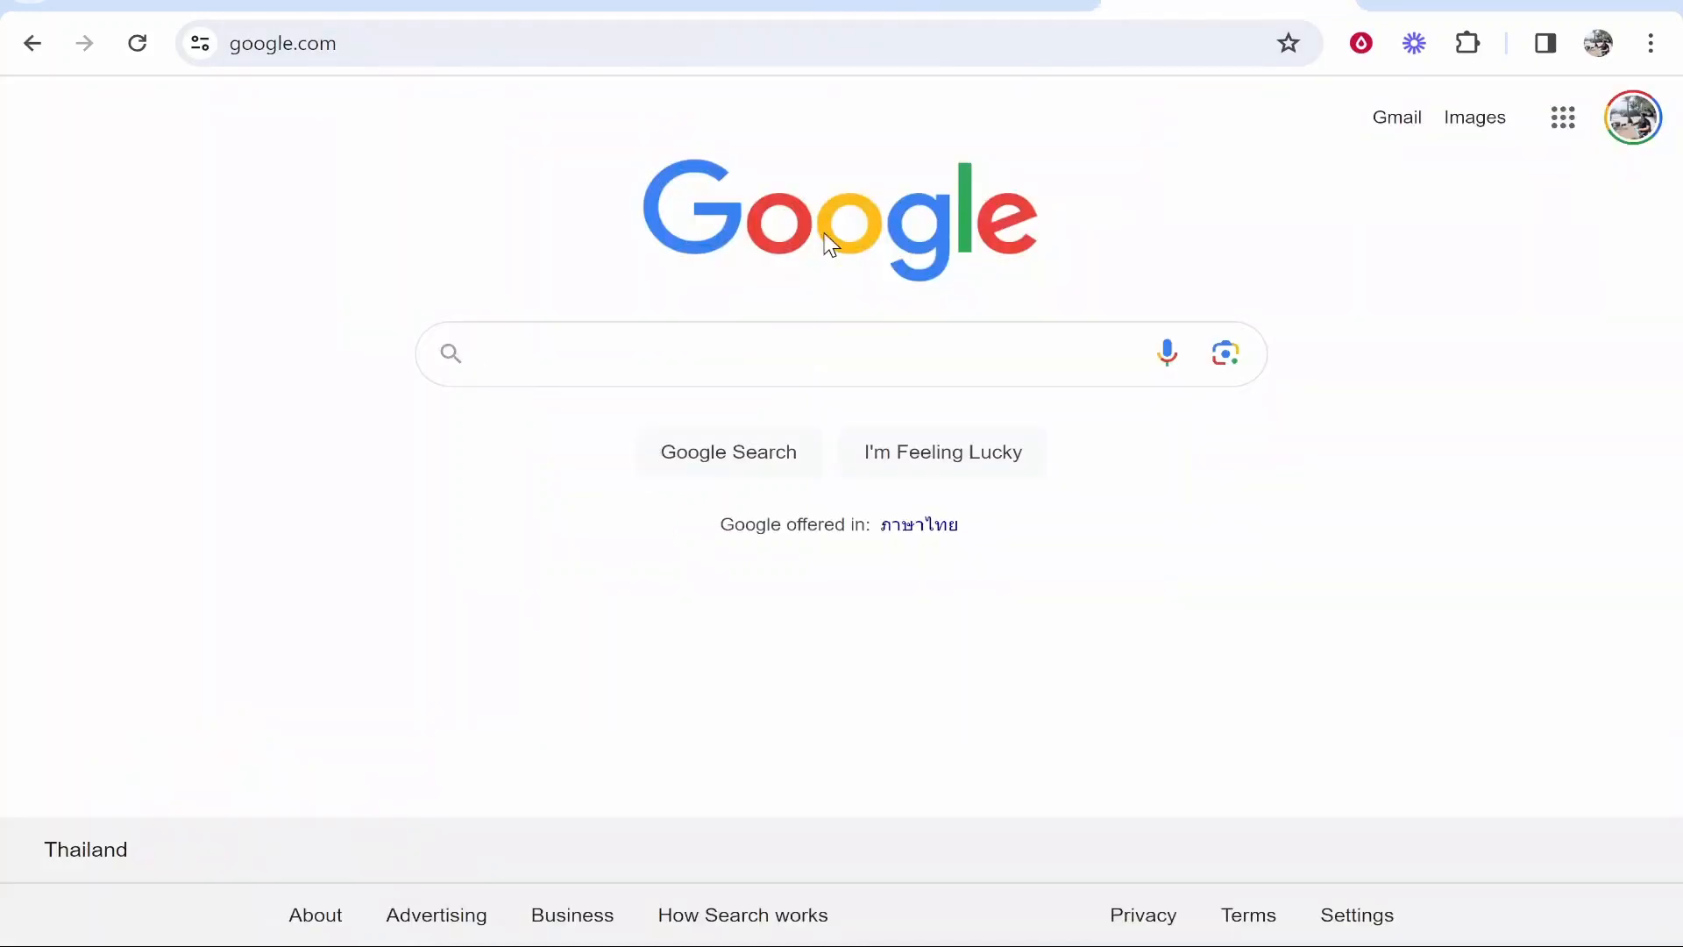
Search Google for 'onedrive', go to the Microsoft OneDrive site, and sign in
type("onedrive")
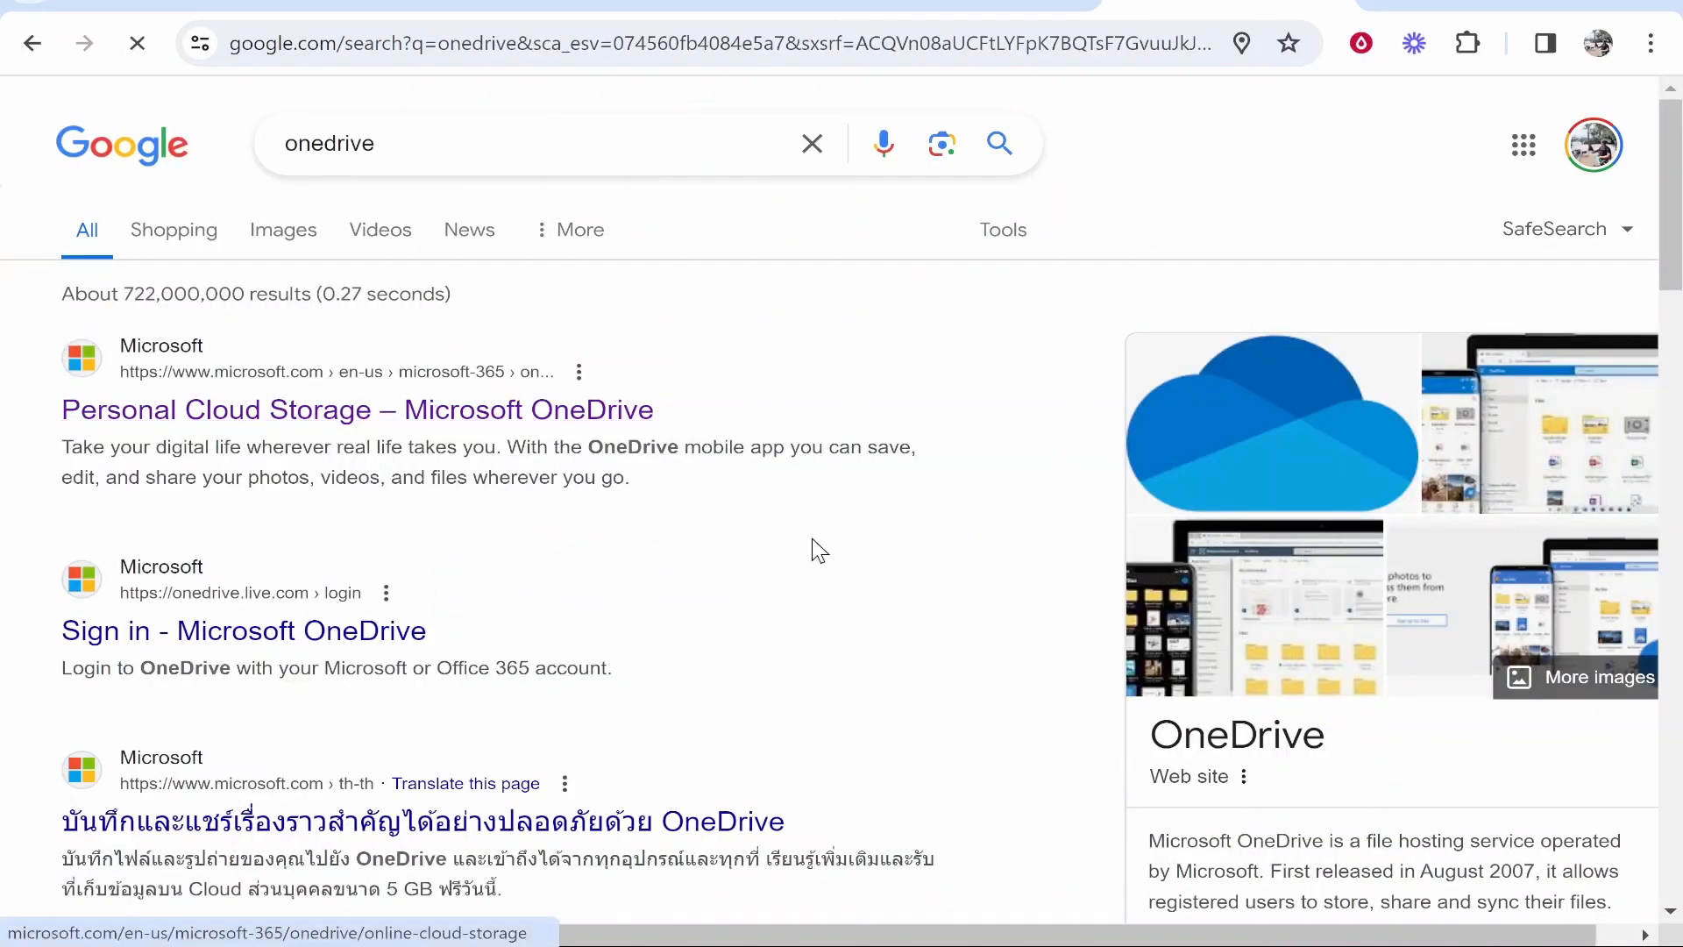
left_click(355, 409)
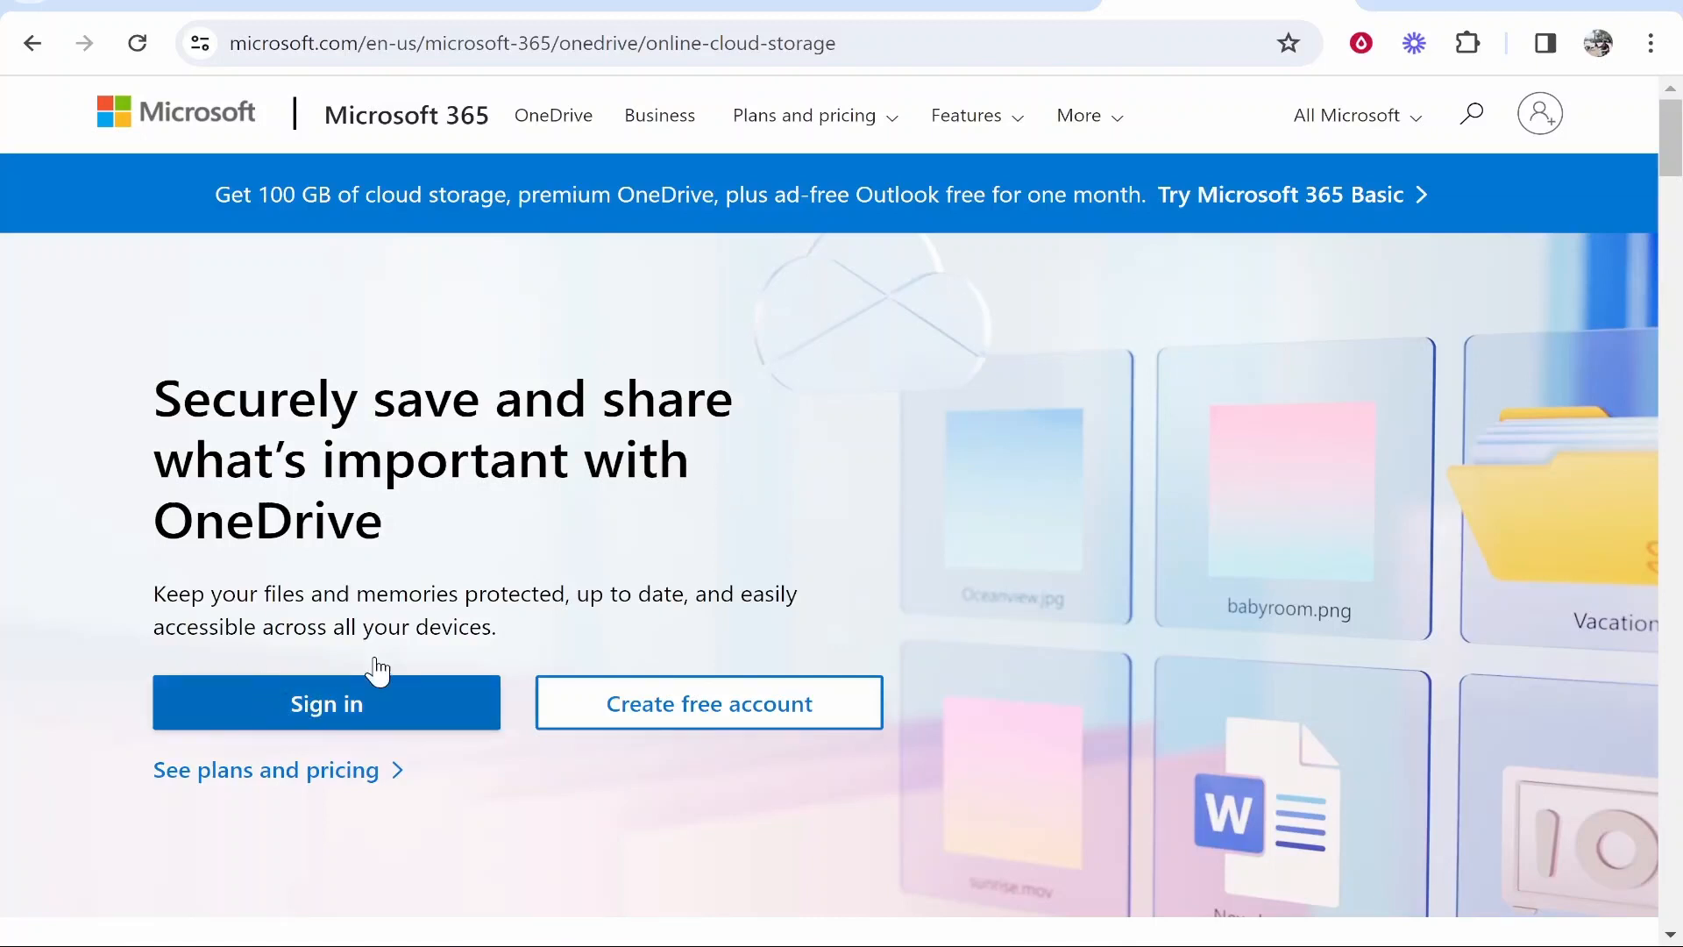
mouse_move(749, 561)
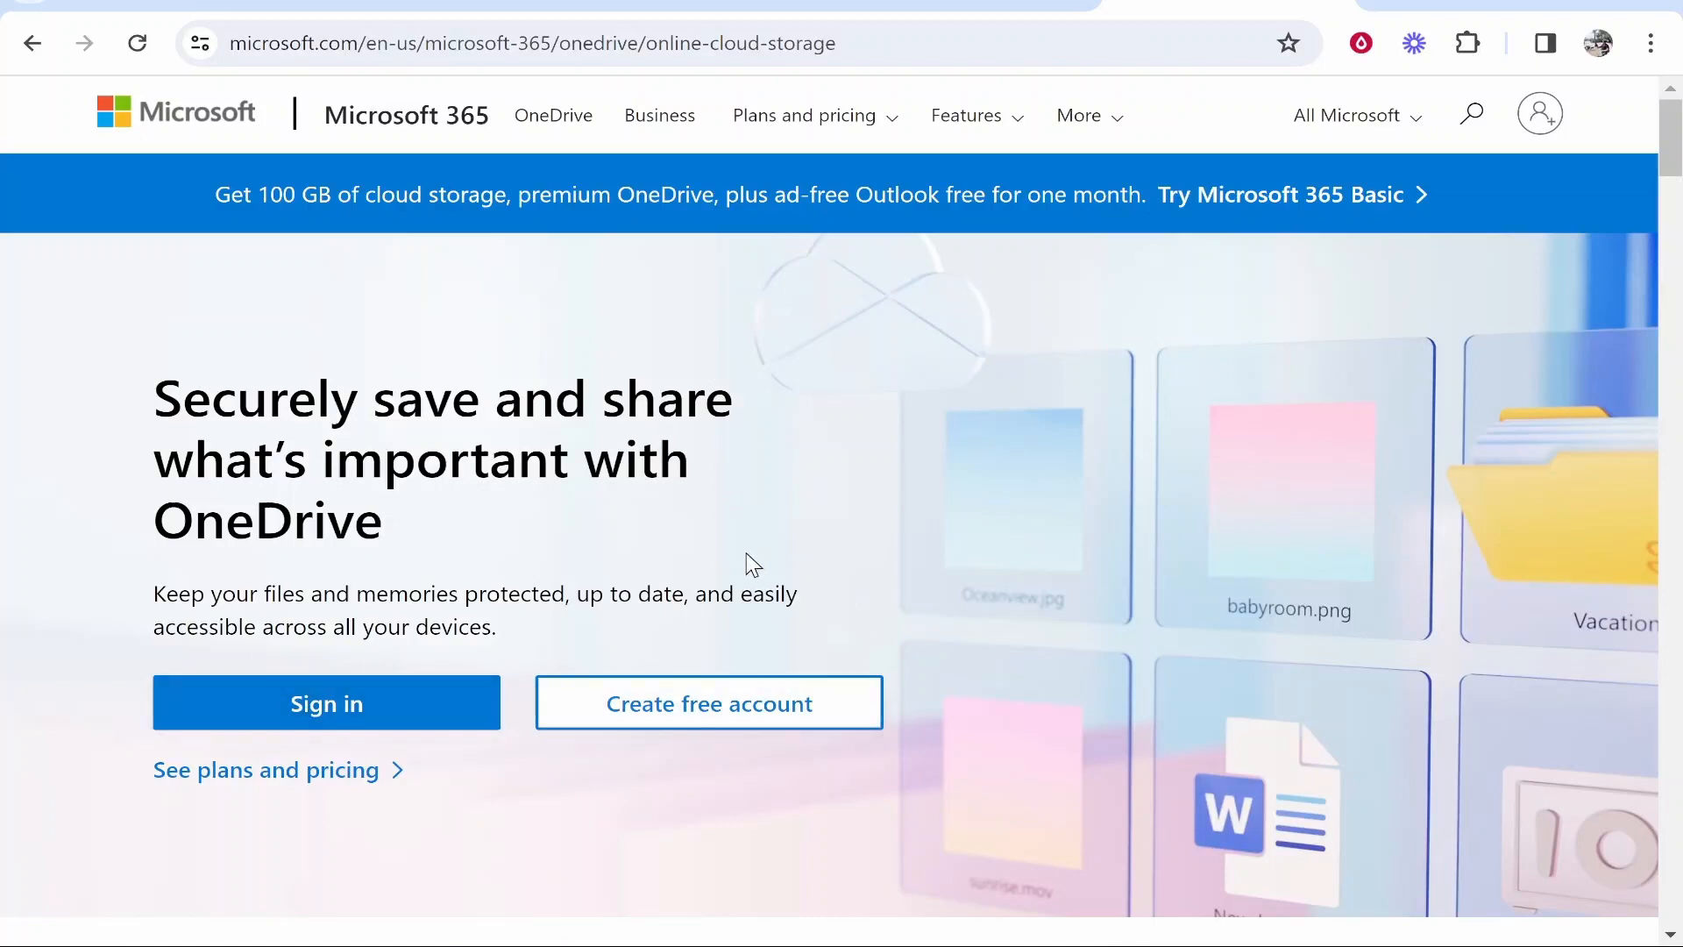
left_click(327, 703)
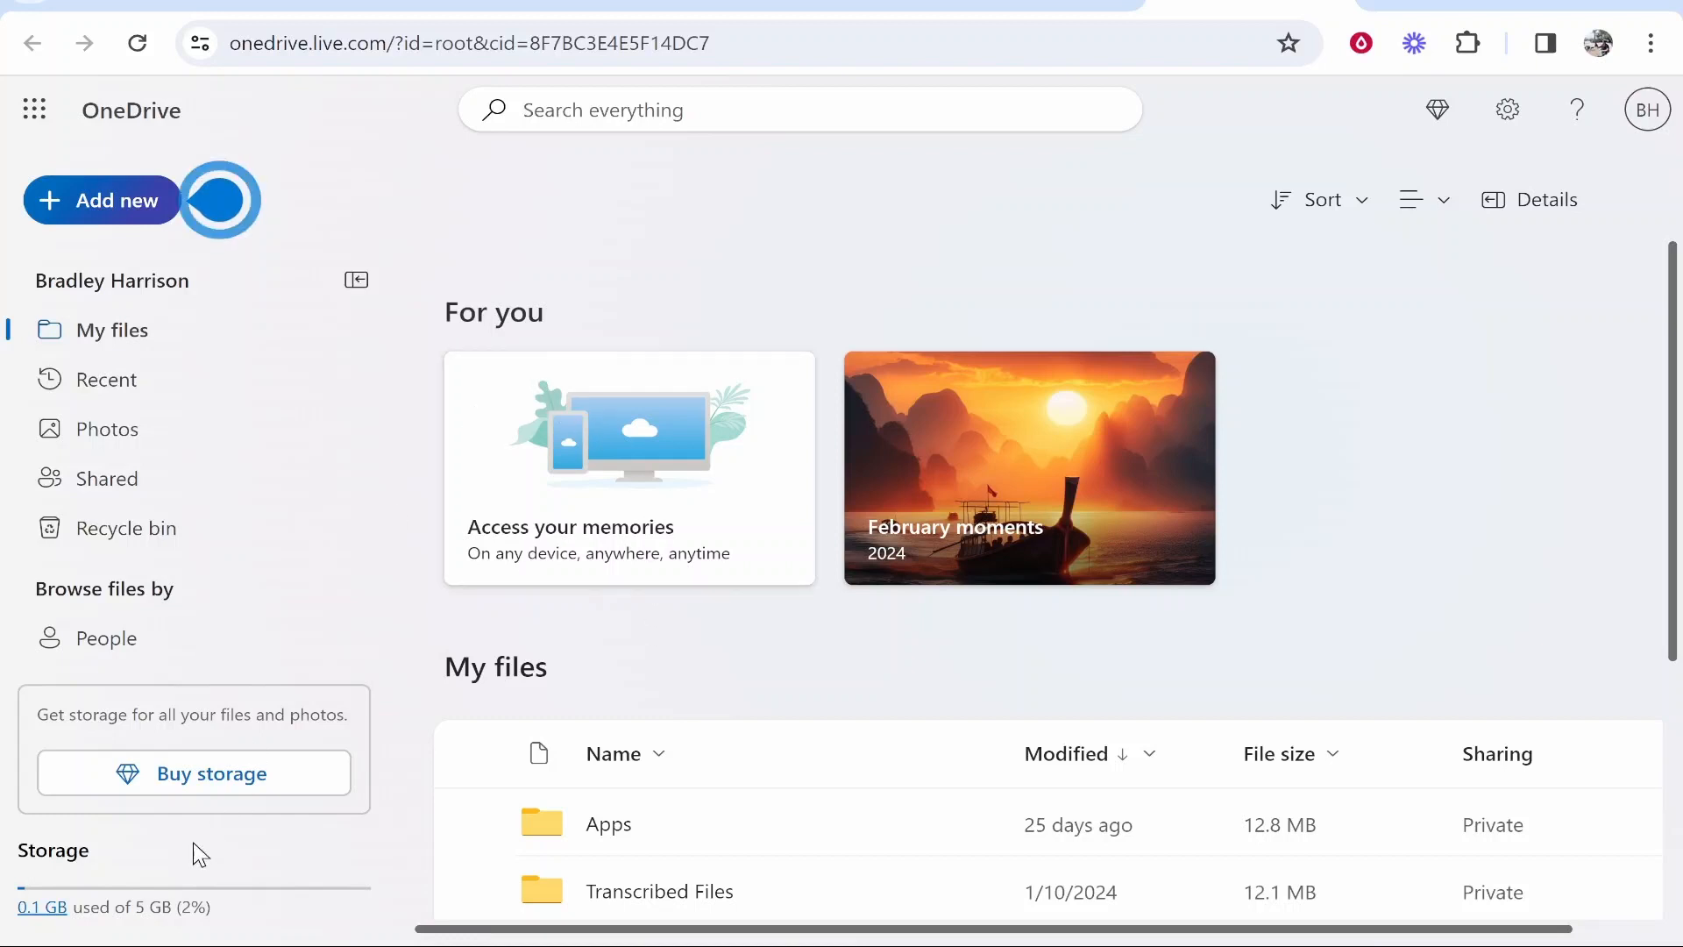
mouse_move(687, 753)
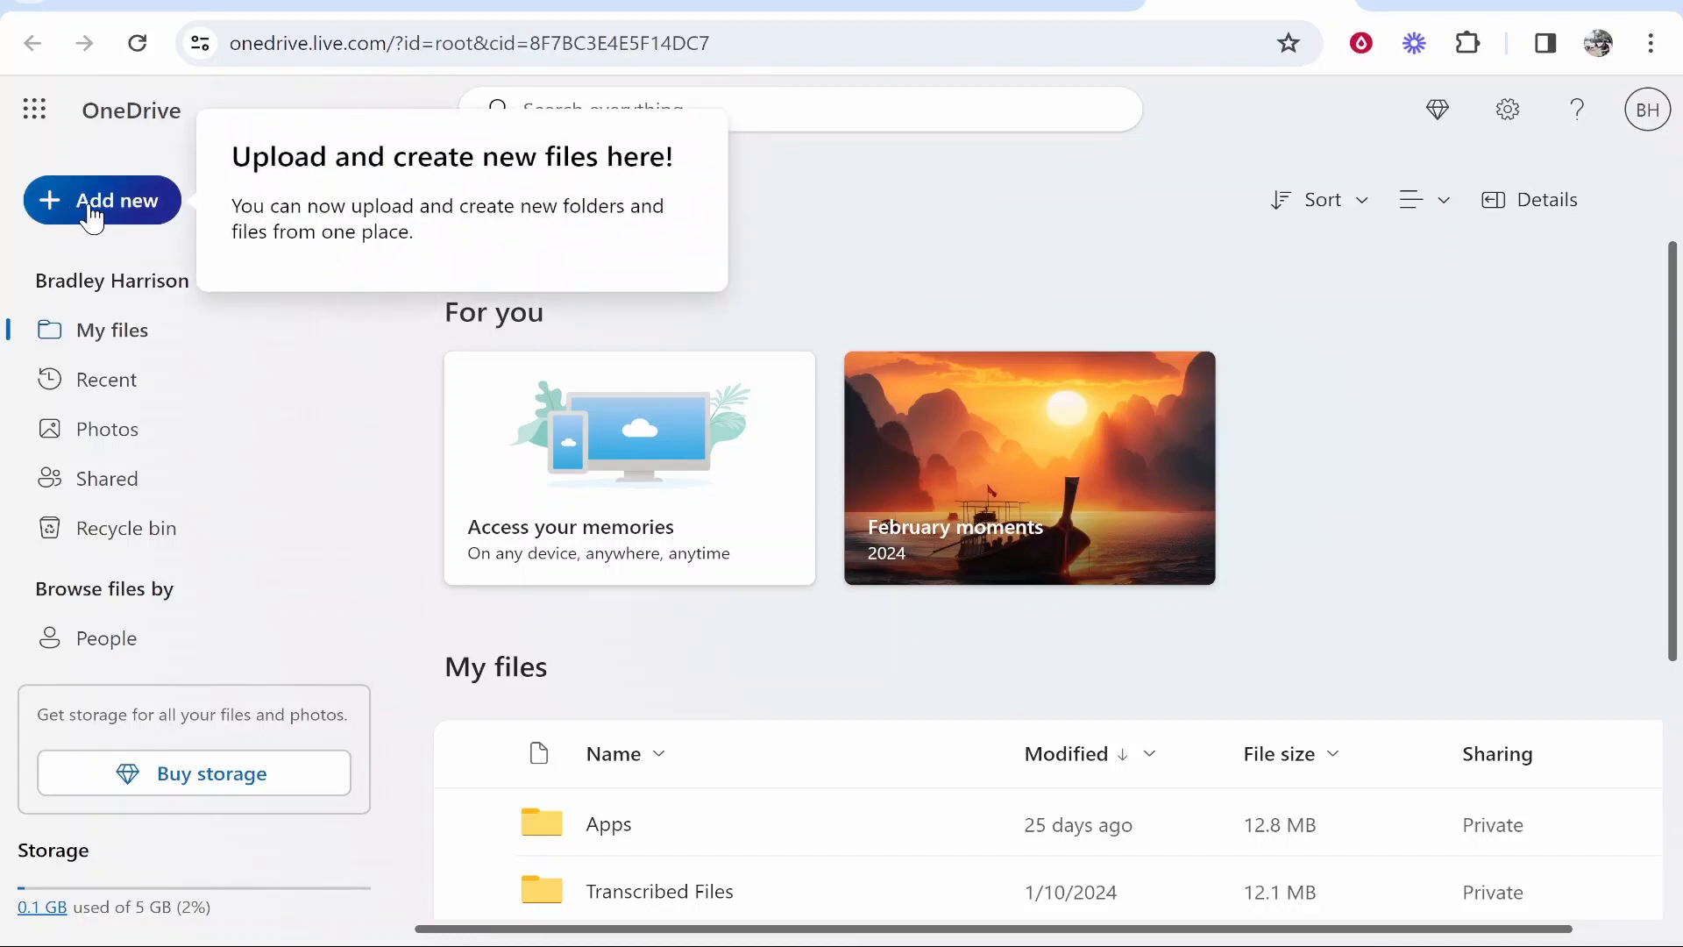
Choose Add new, then Files upload, to open the file picker
left_click(100, 200)
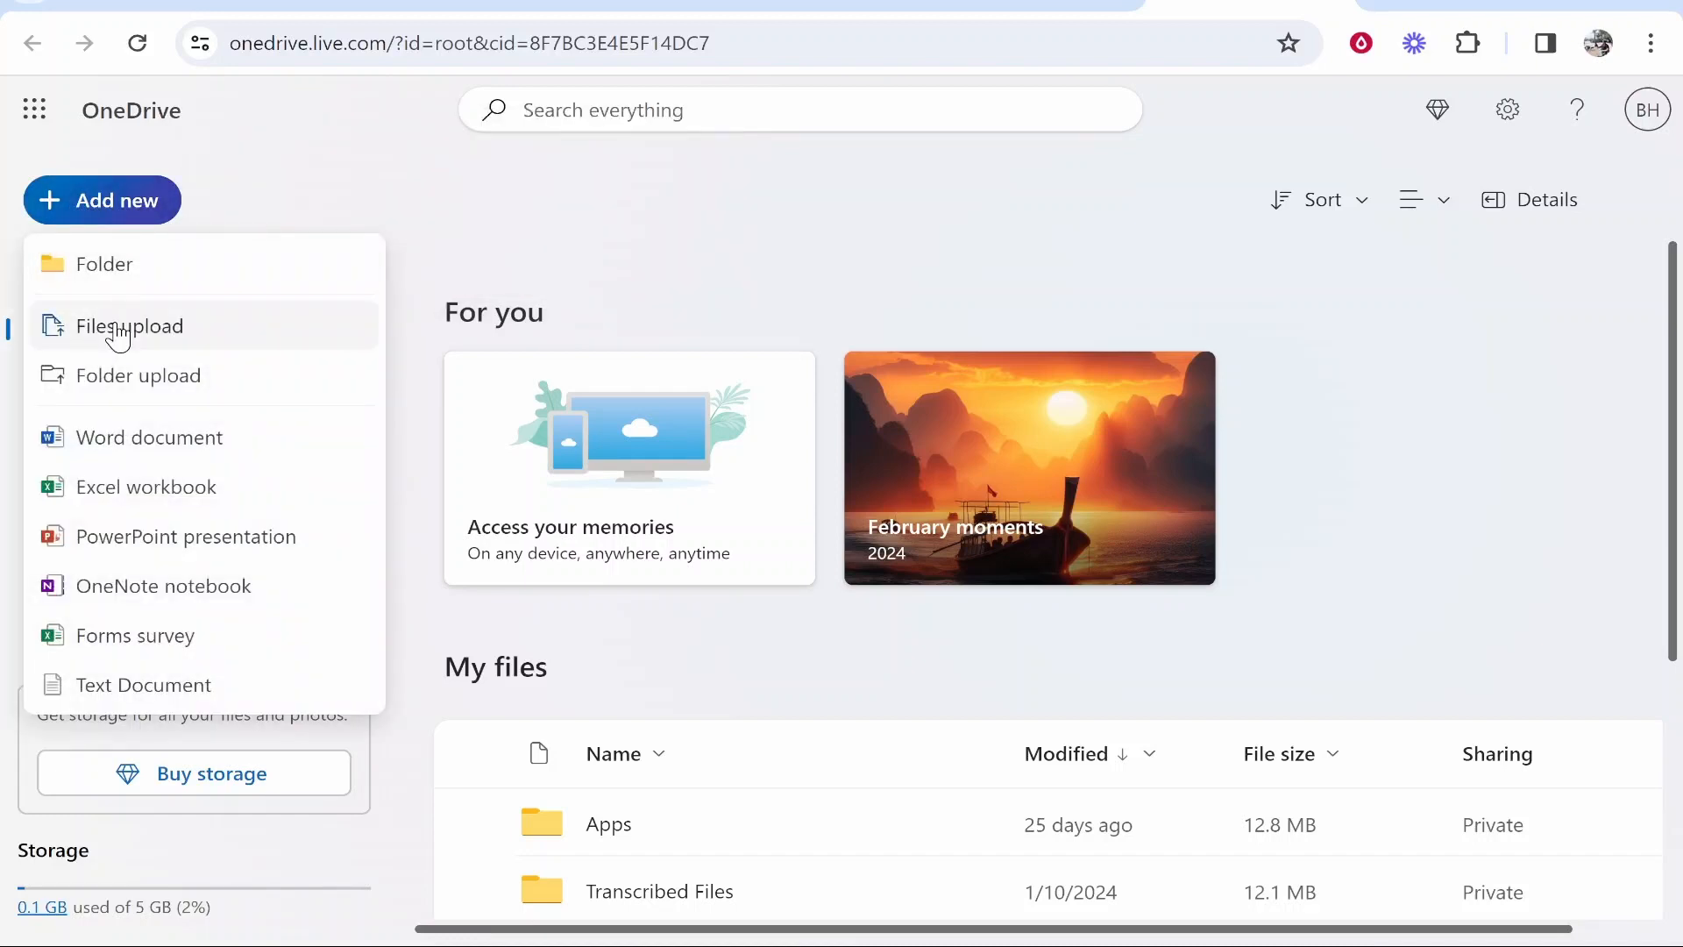
left_click(130, 326)
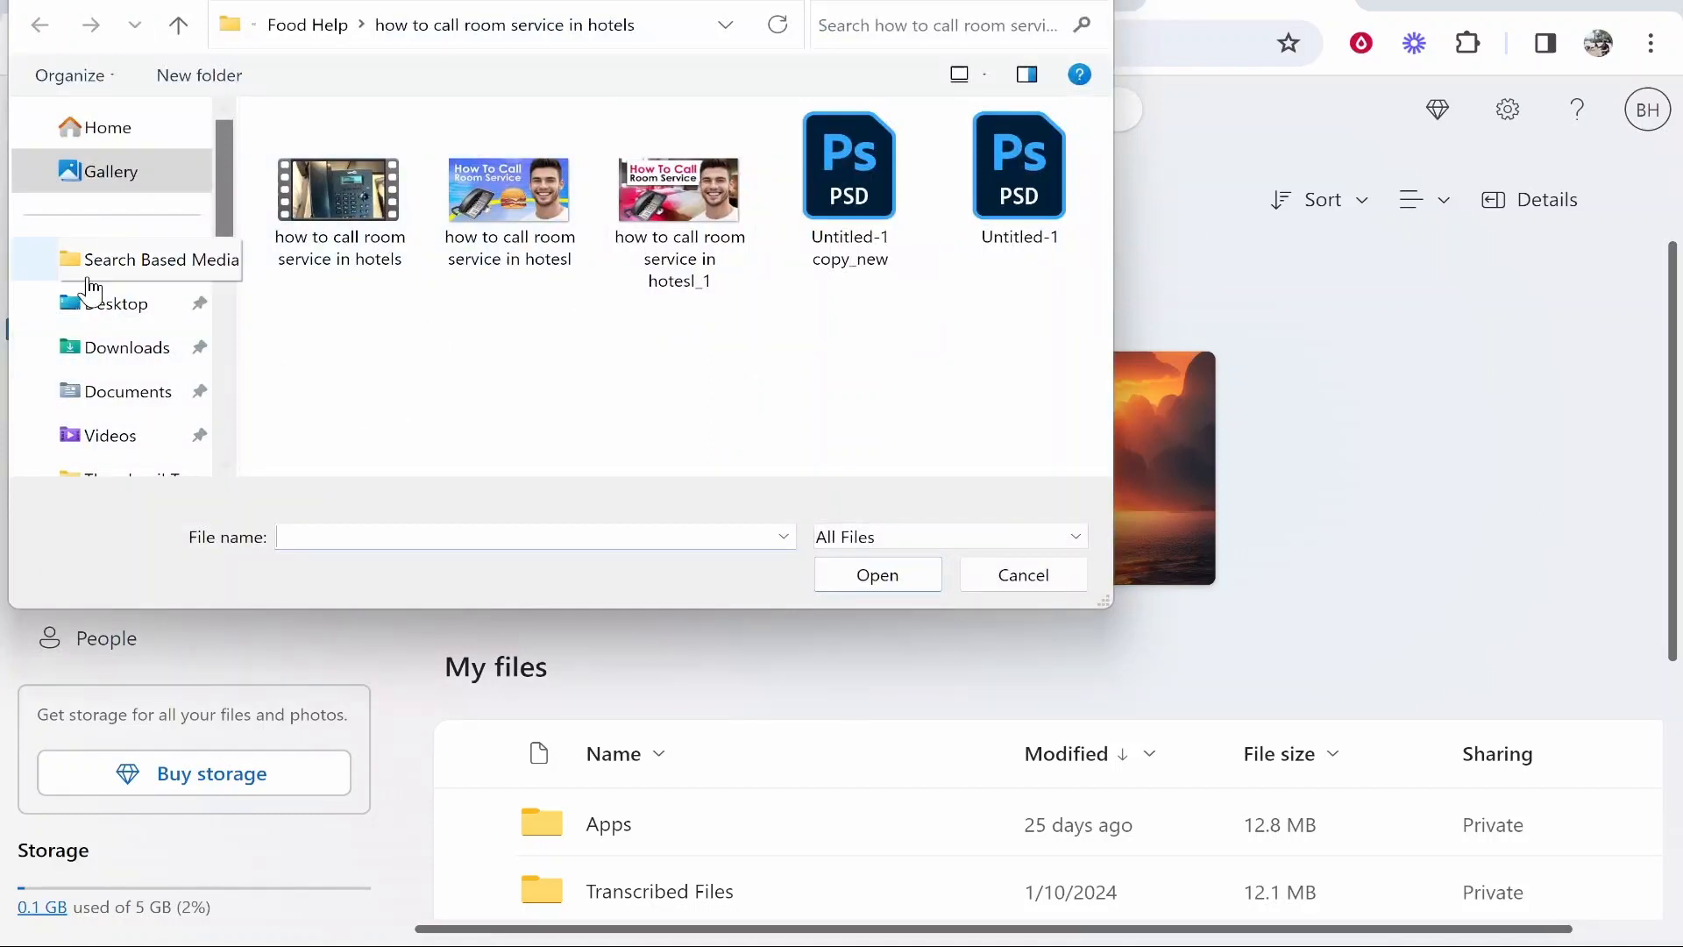
Upload PDF_example.pdf from the Desktop folder
left_click(115, 302)
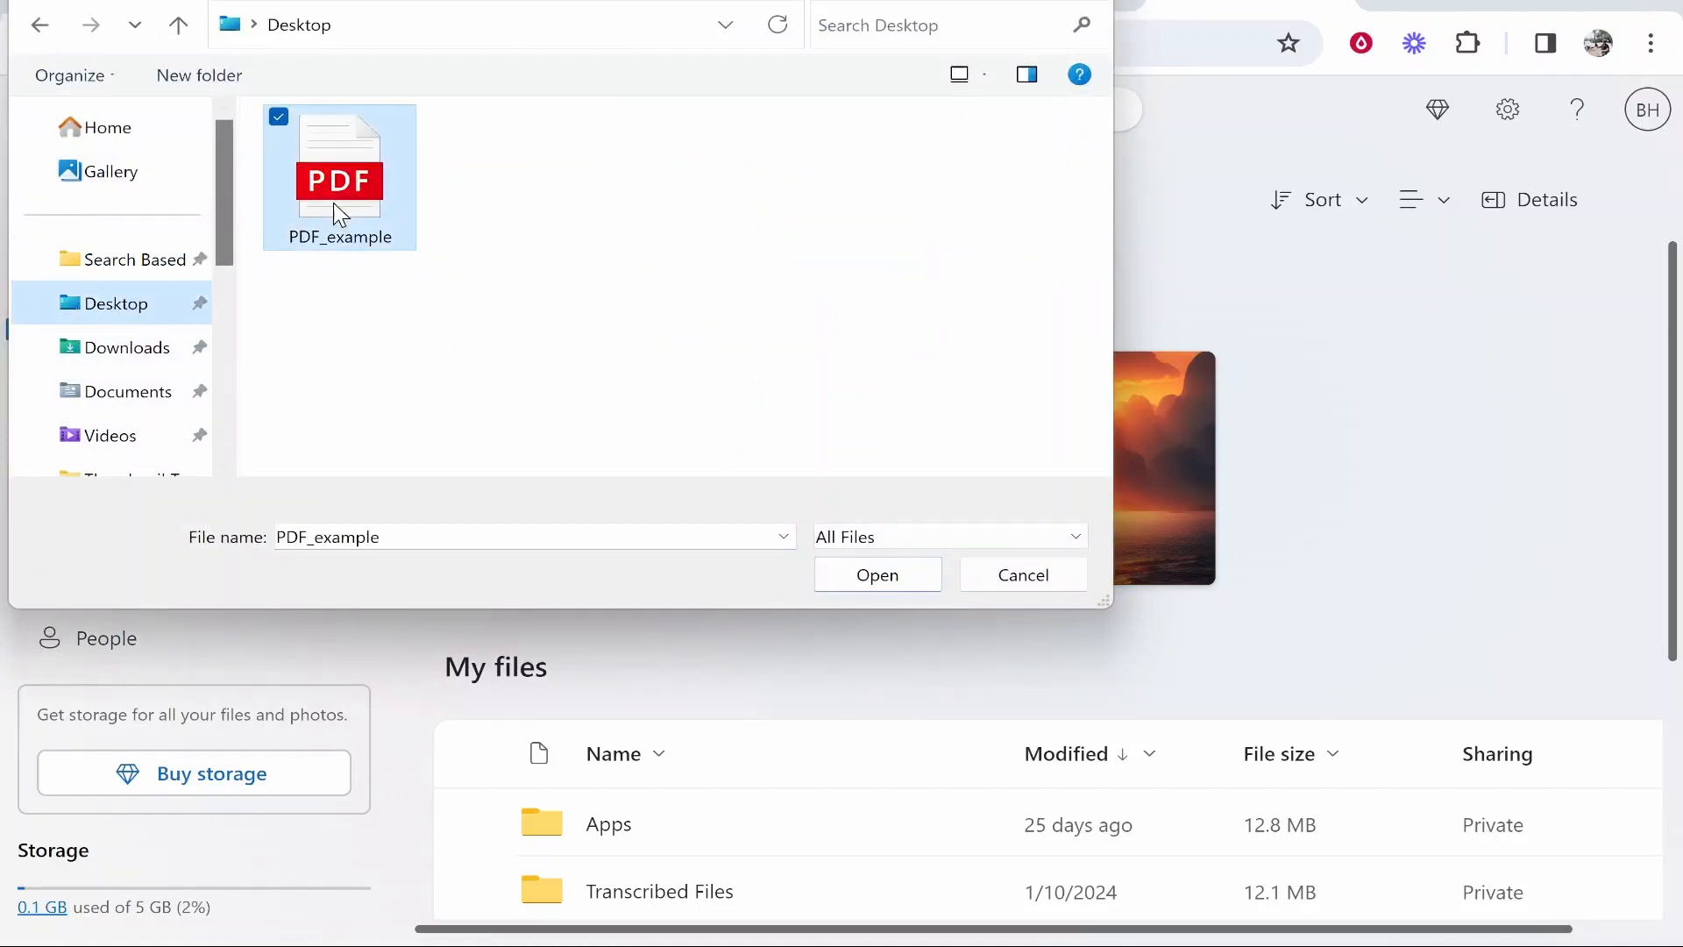
mouse_move(336, 162)
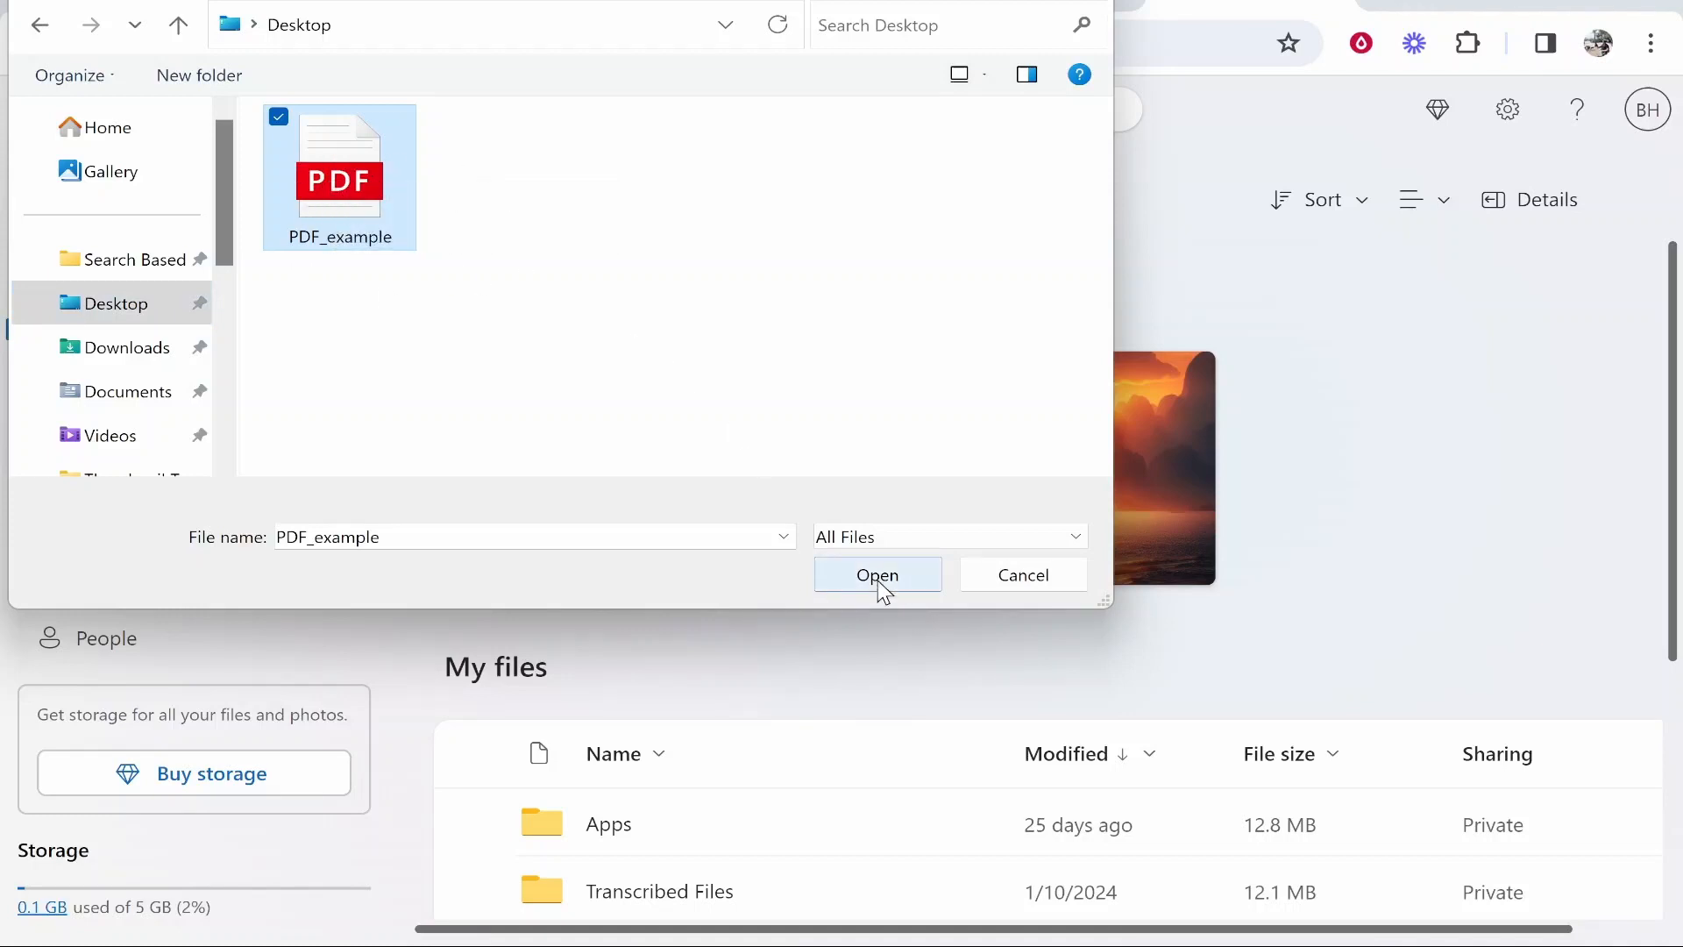
left_click(877, 575)
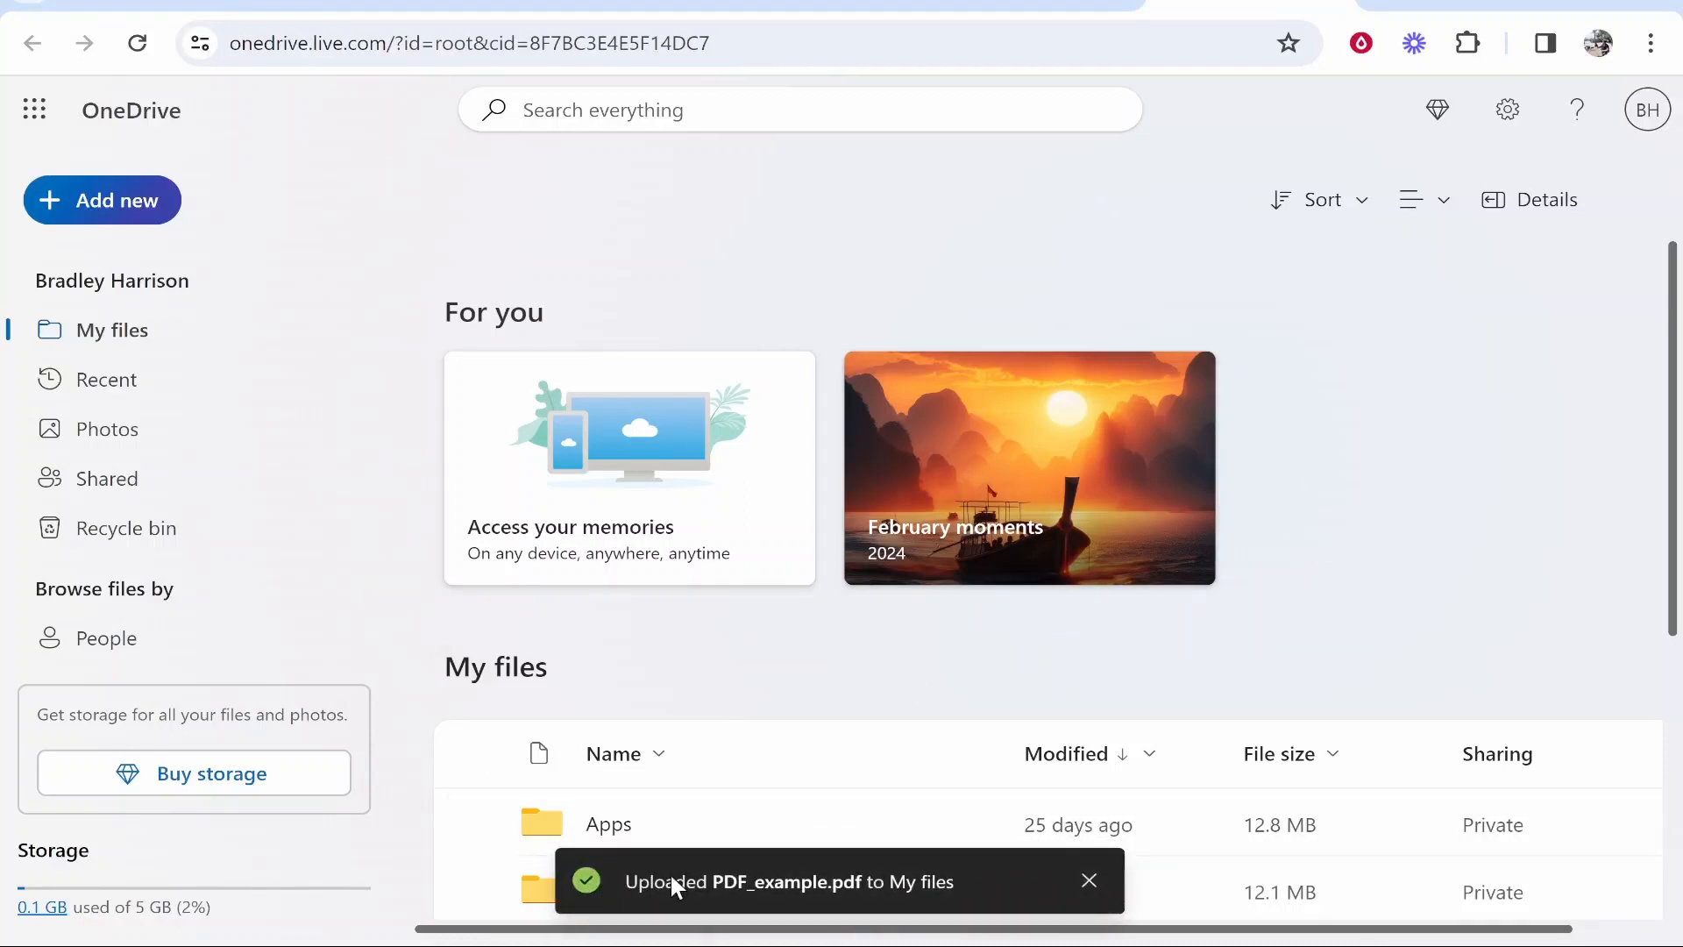
mouse_move(674, 908)
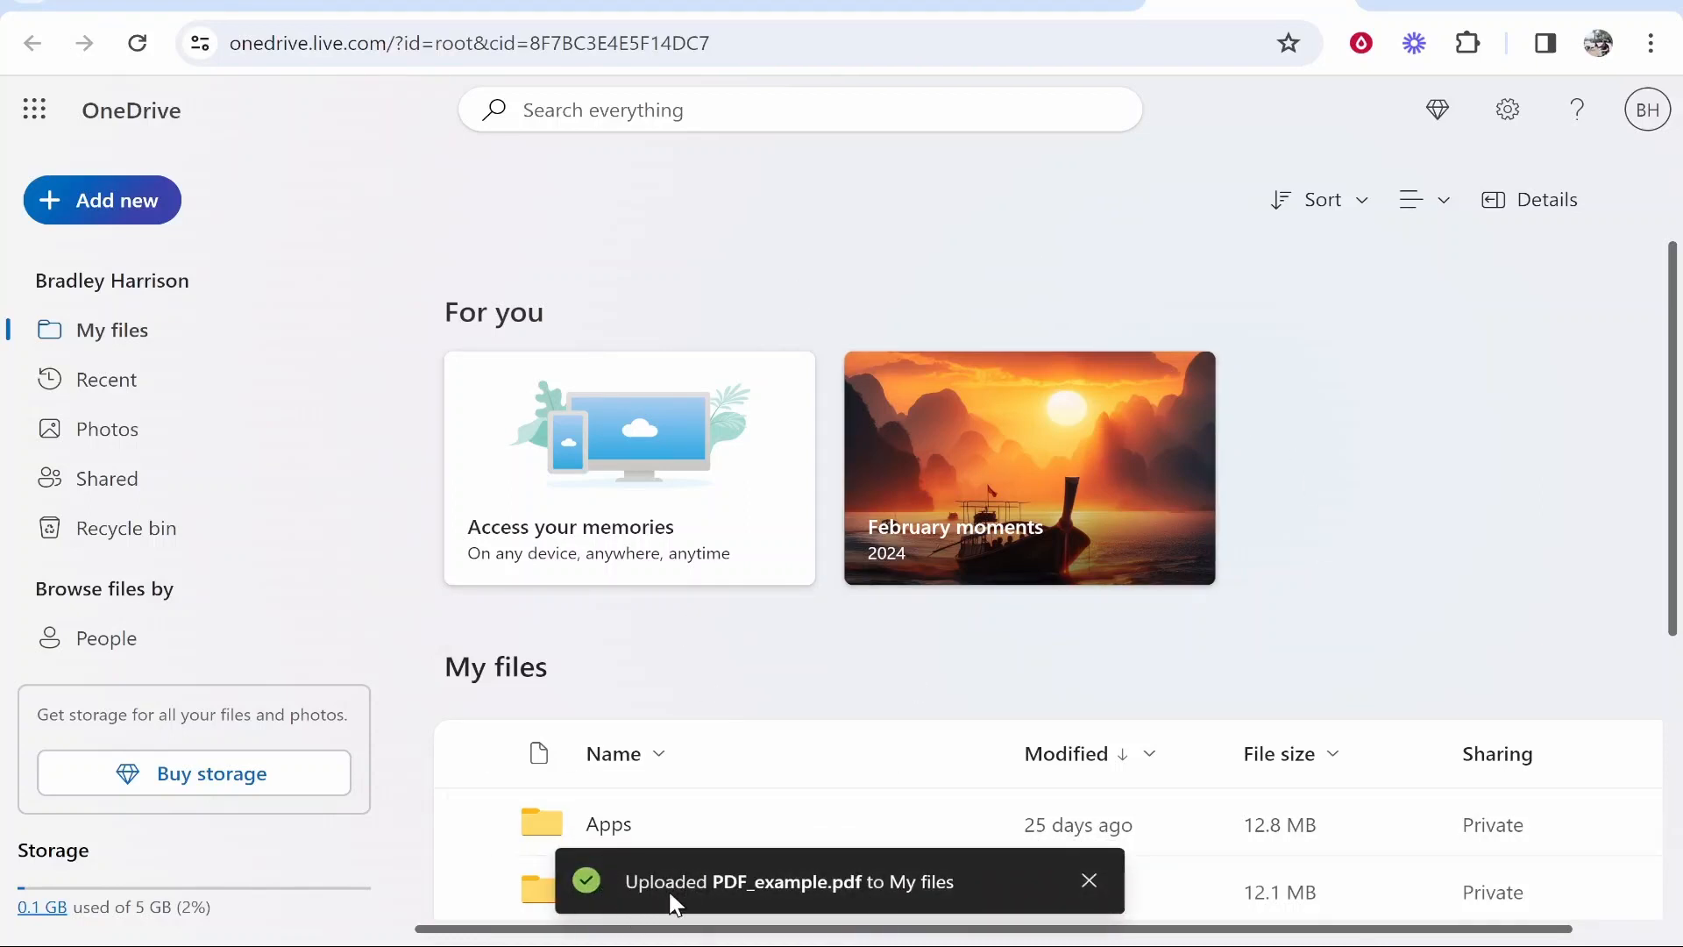
mouse_move(822, 925)
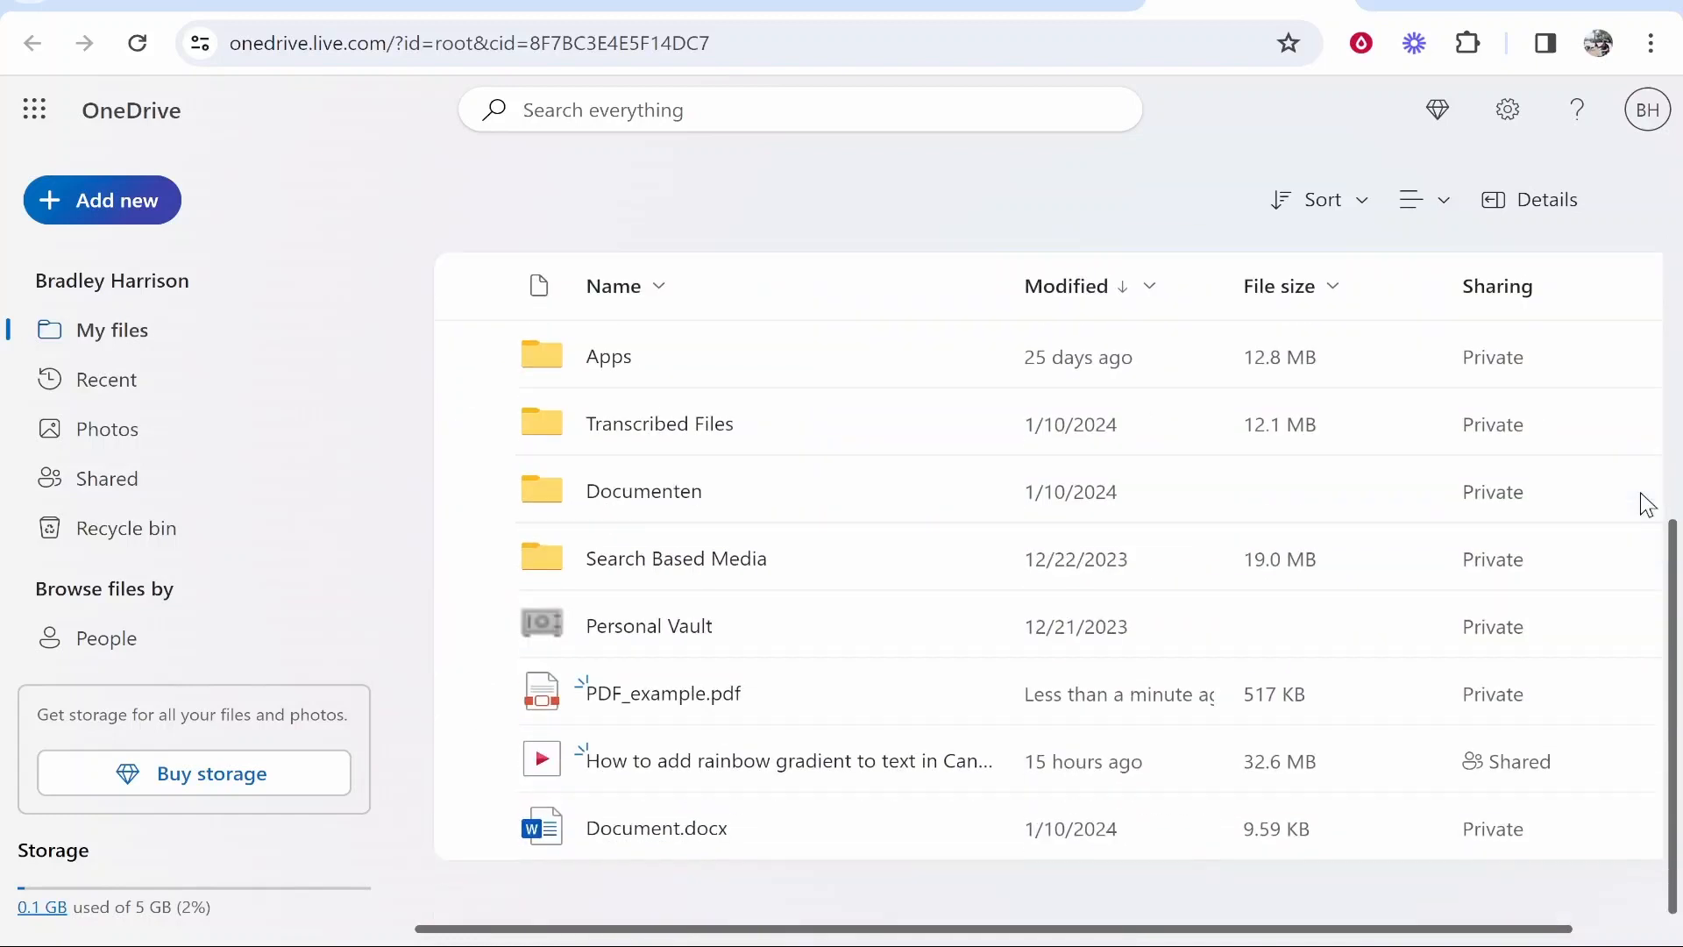
mouse_move(541, 212)
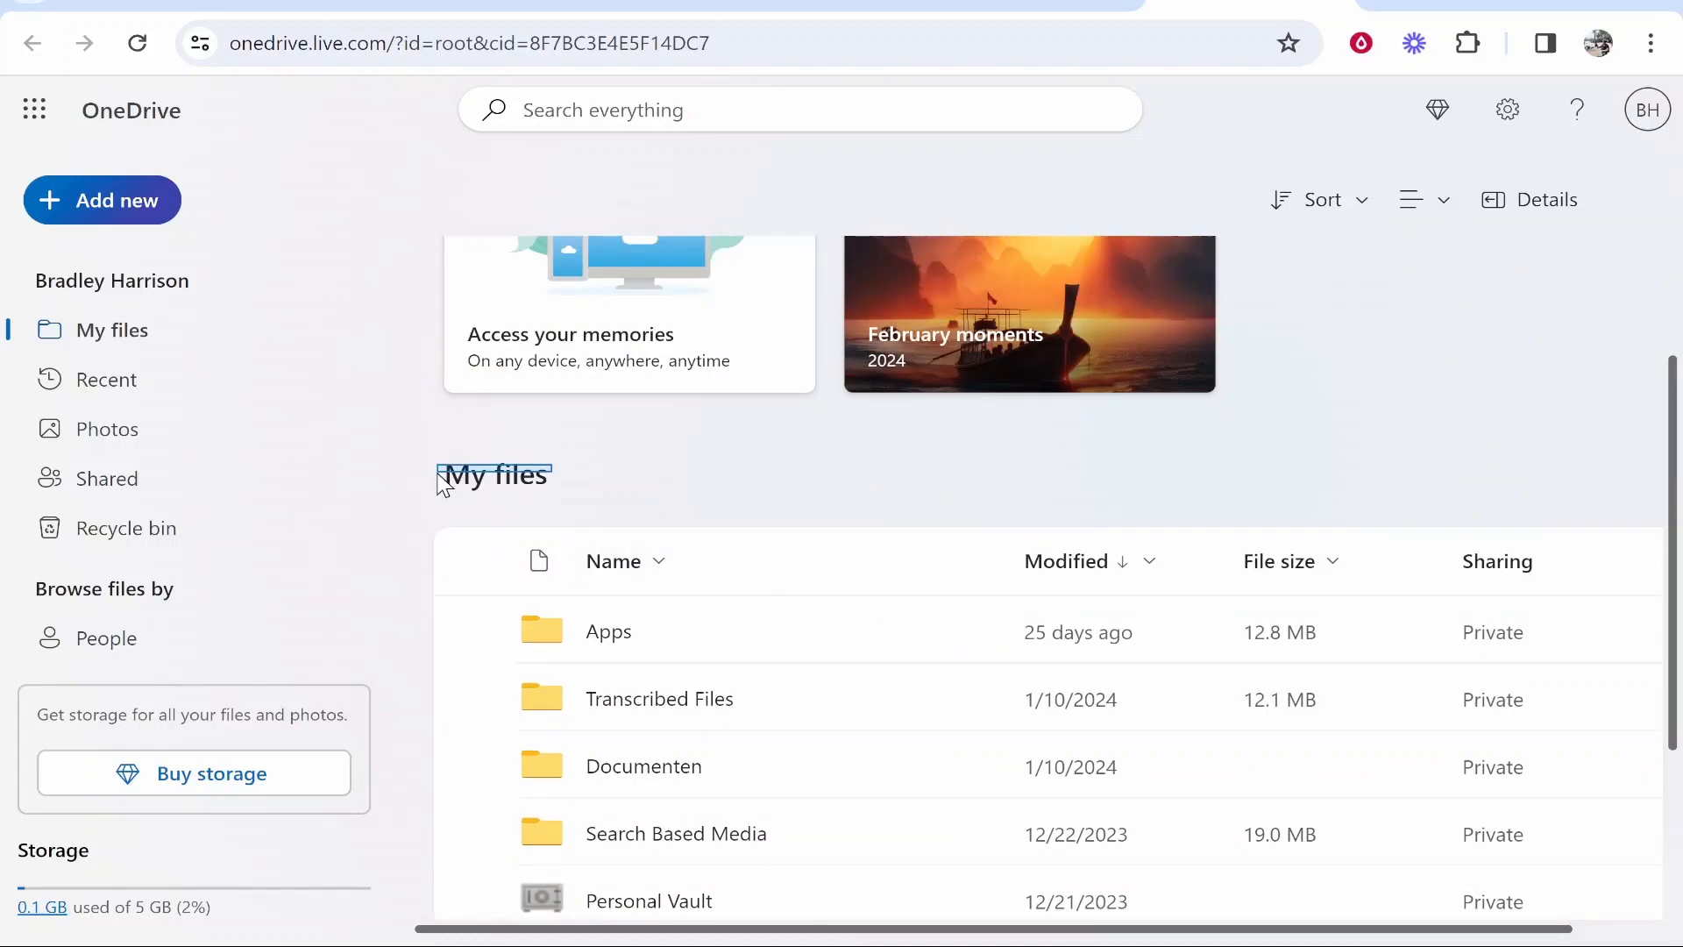
Scroll the My files list down to the uploaded PDF_example.pdf
scroll("down", 3)
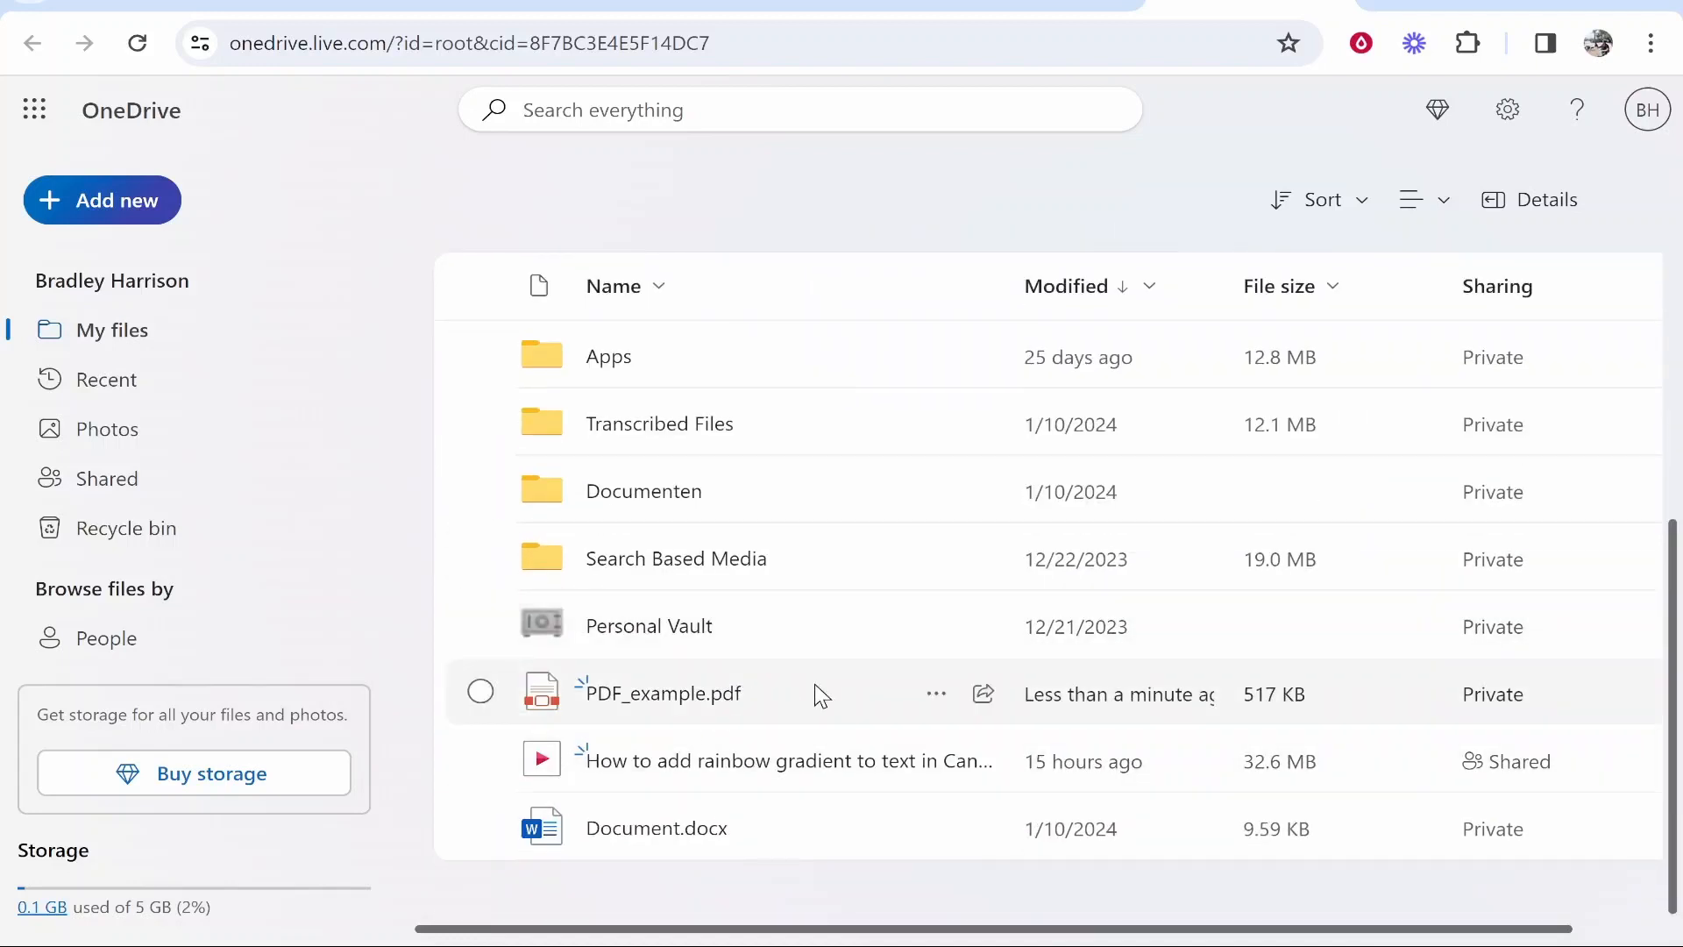
mouse_move(1262, 722)
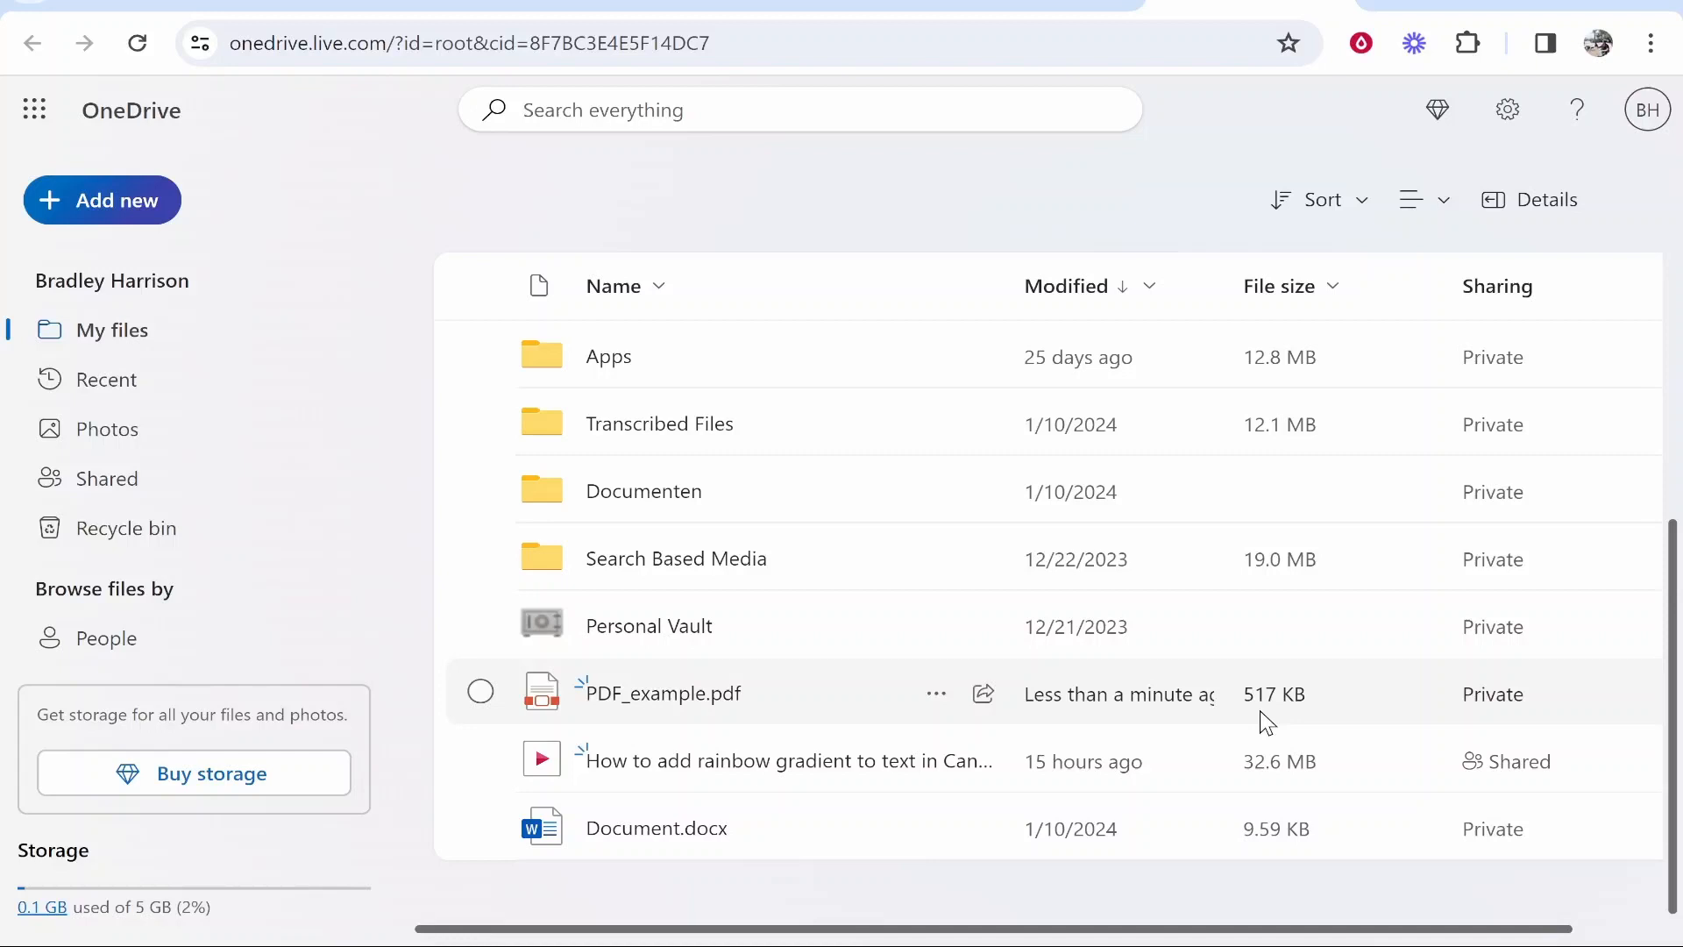
mouse_move(1490, 721)
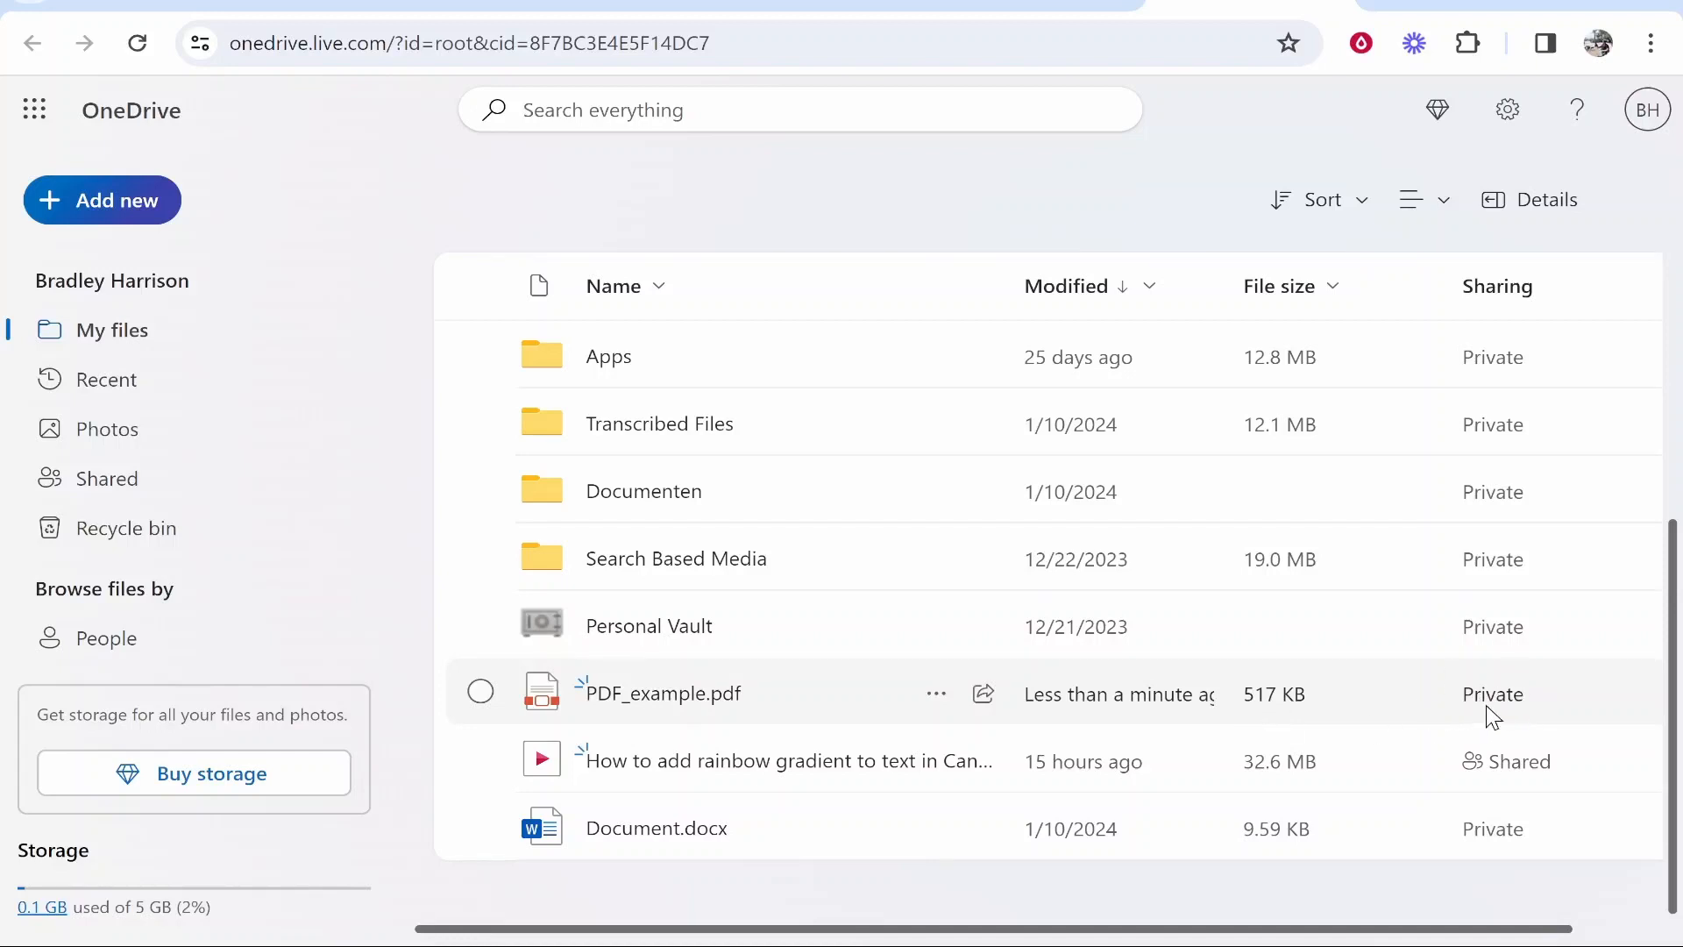
mouse_move(752, 715)
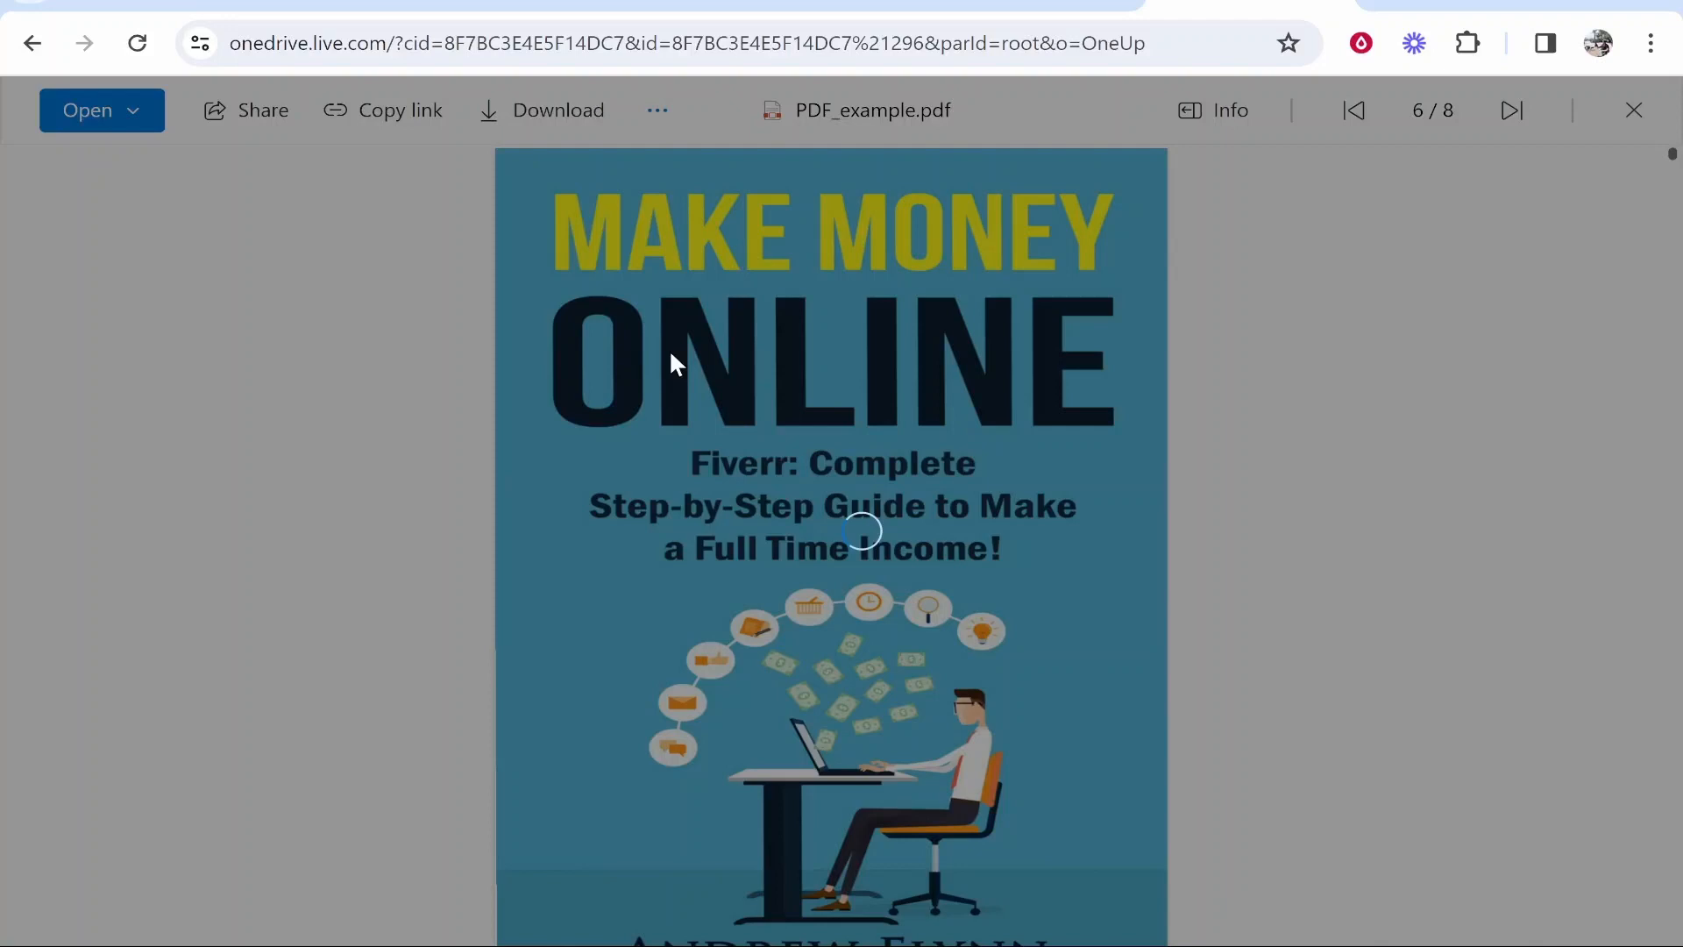
Open the Share dialog for PDF_example.pdf from the viewer toolbar
left_click(263, 109)
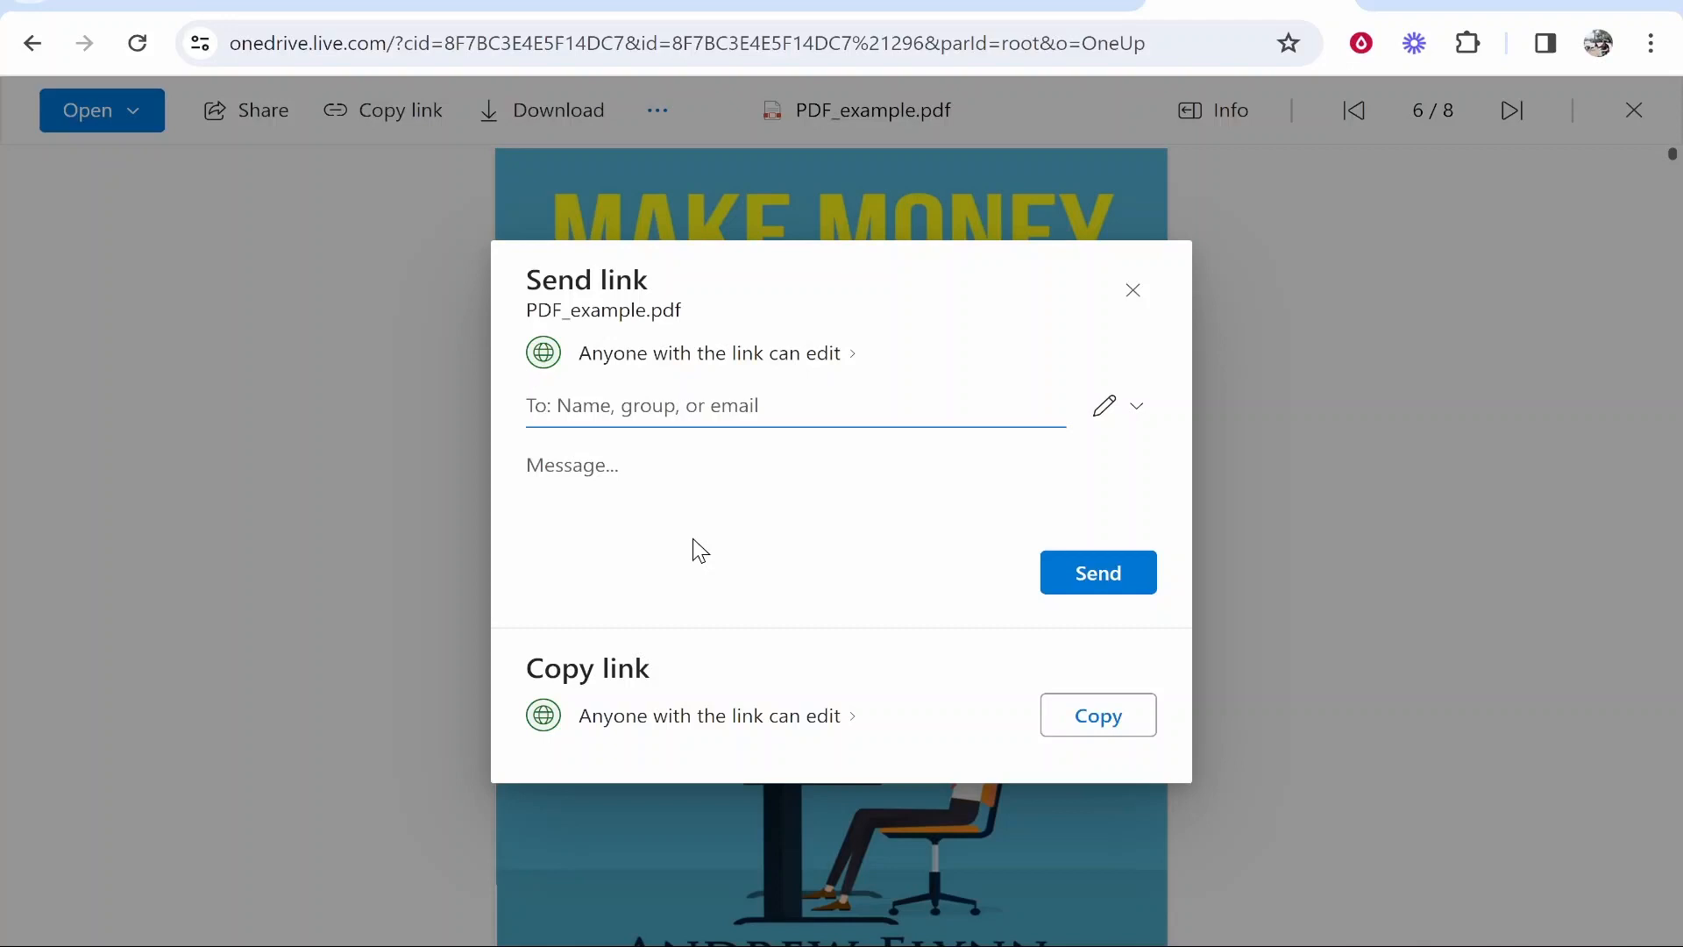
mouse_move(538, 682)
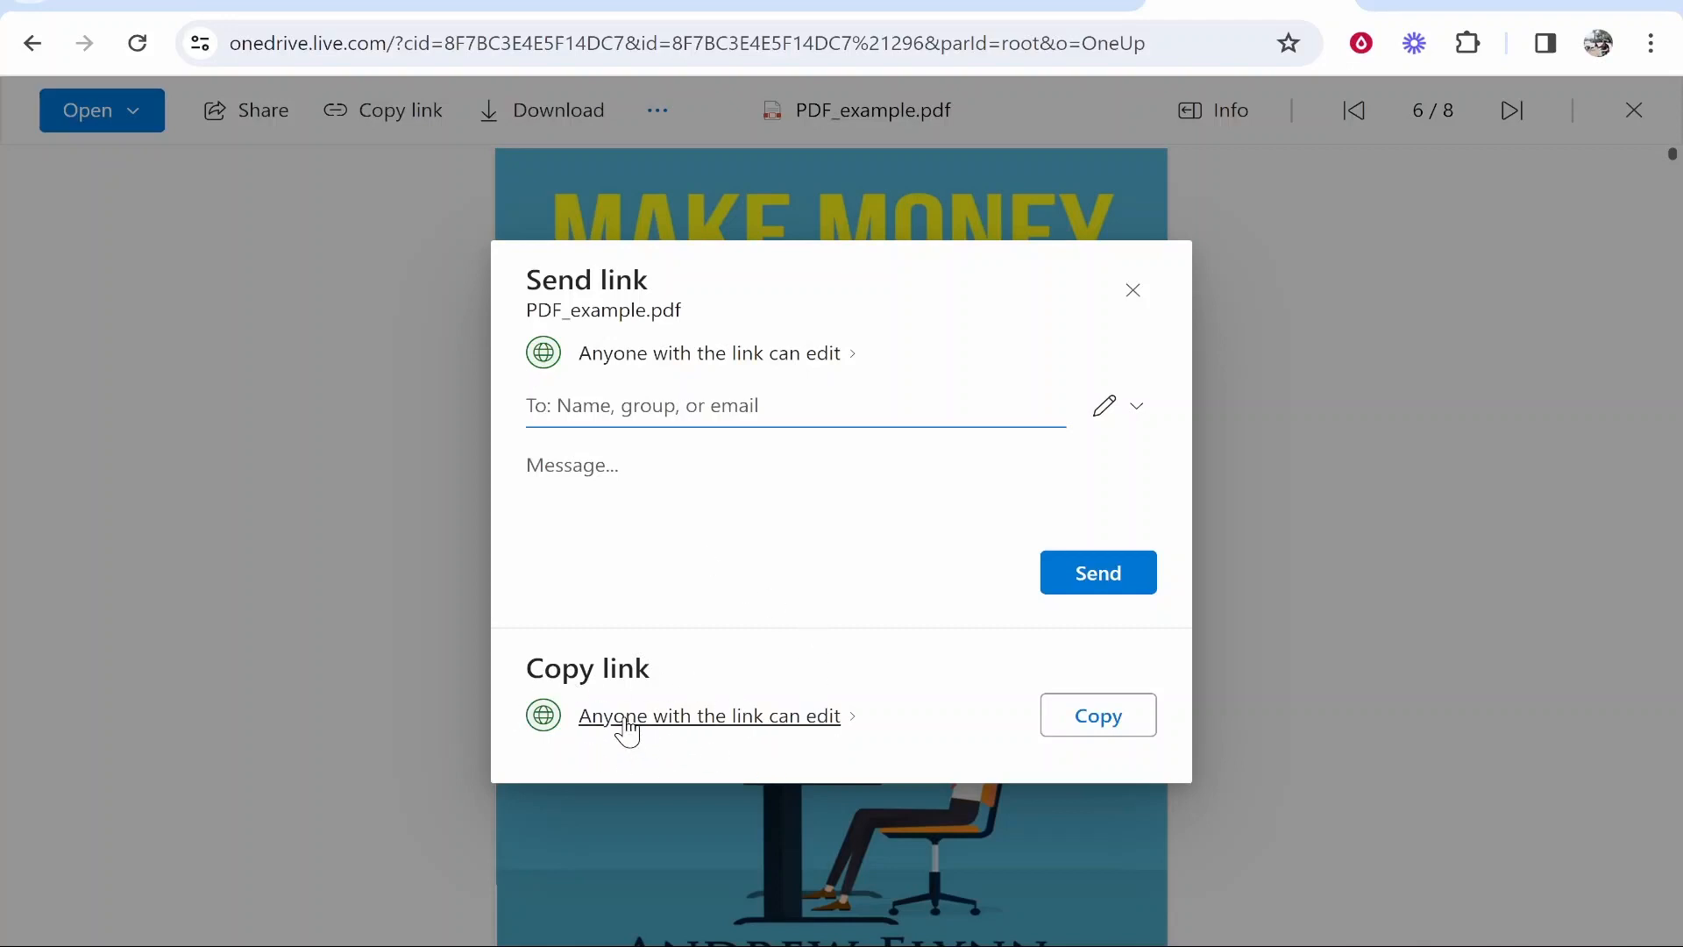
Change the 'Anyone with the link' permission from Can edit to Can view and apply
left_click(709, 715)
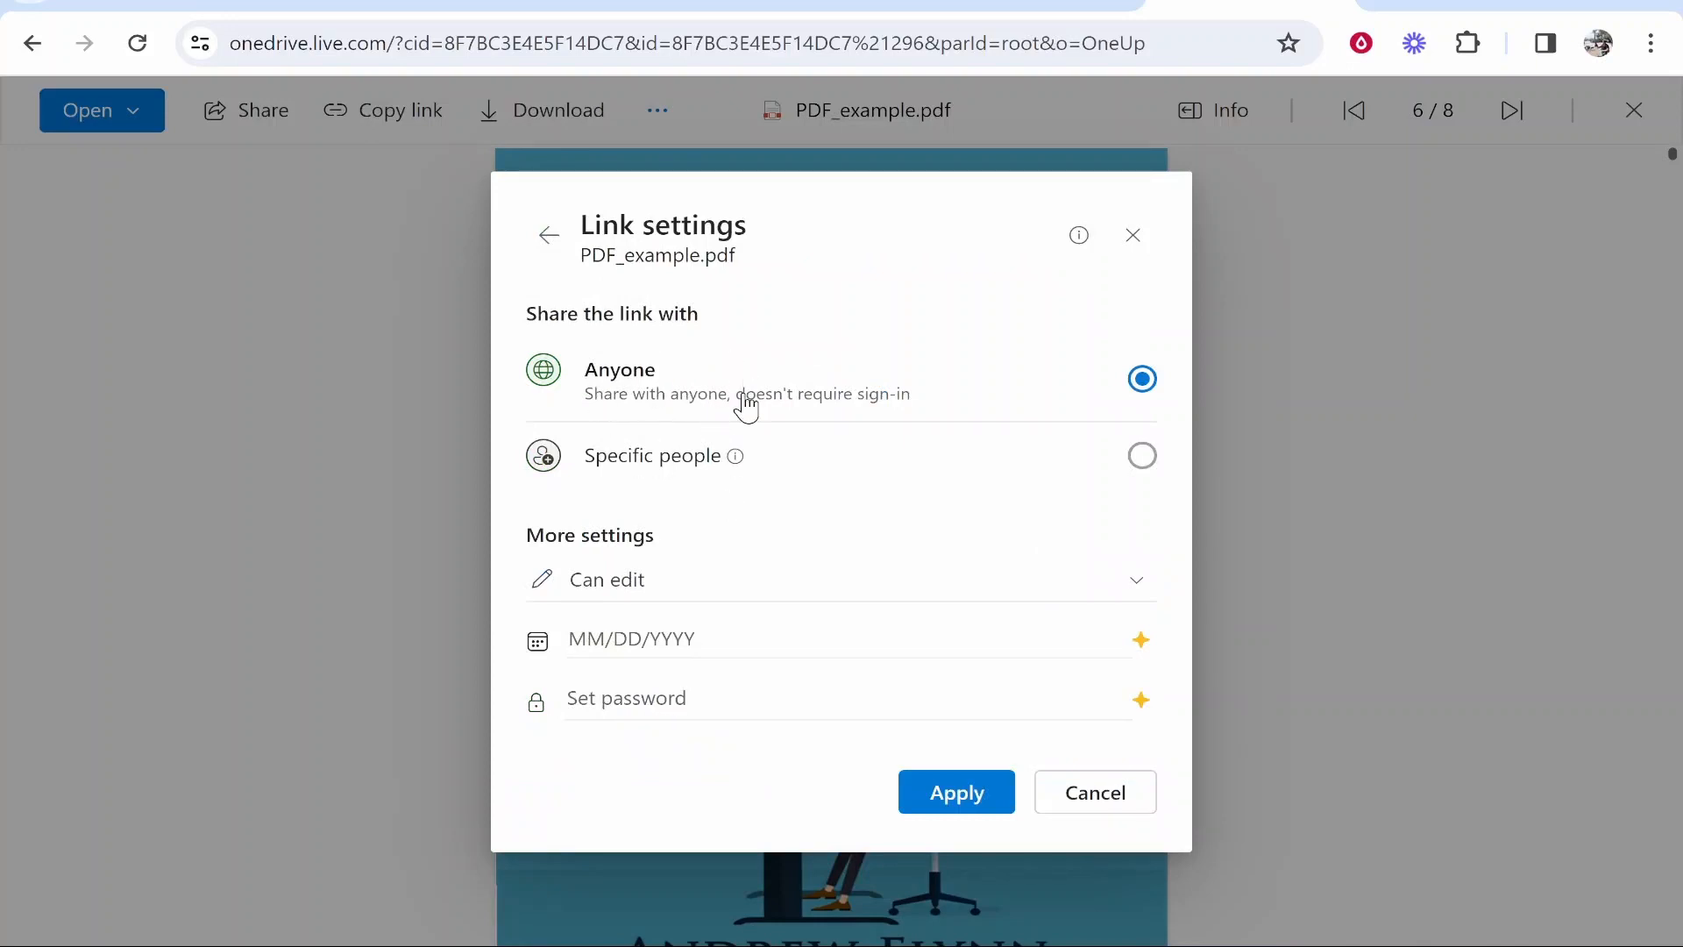
mouse_move(887, 397)
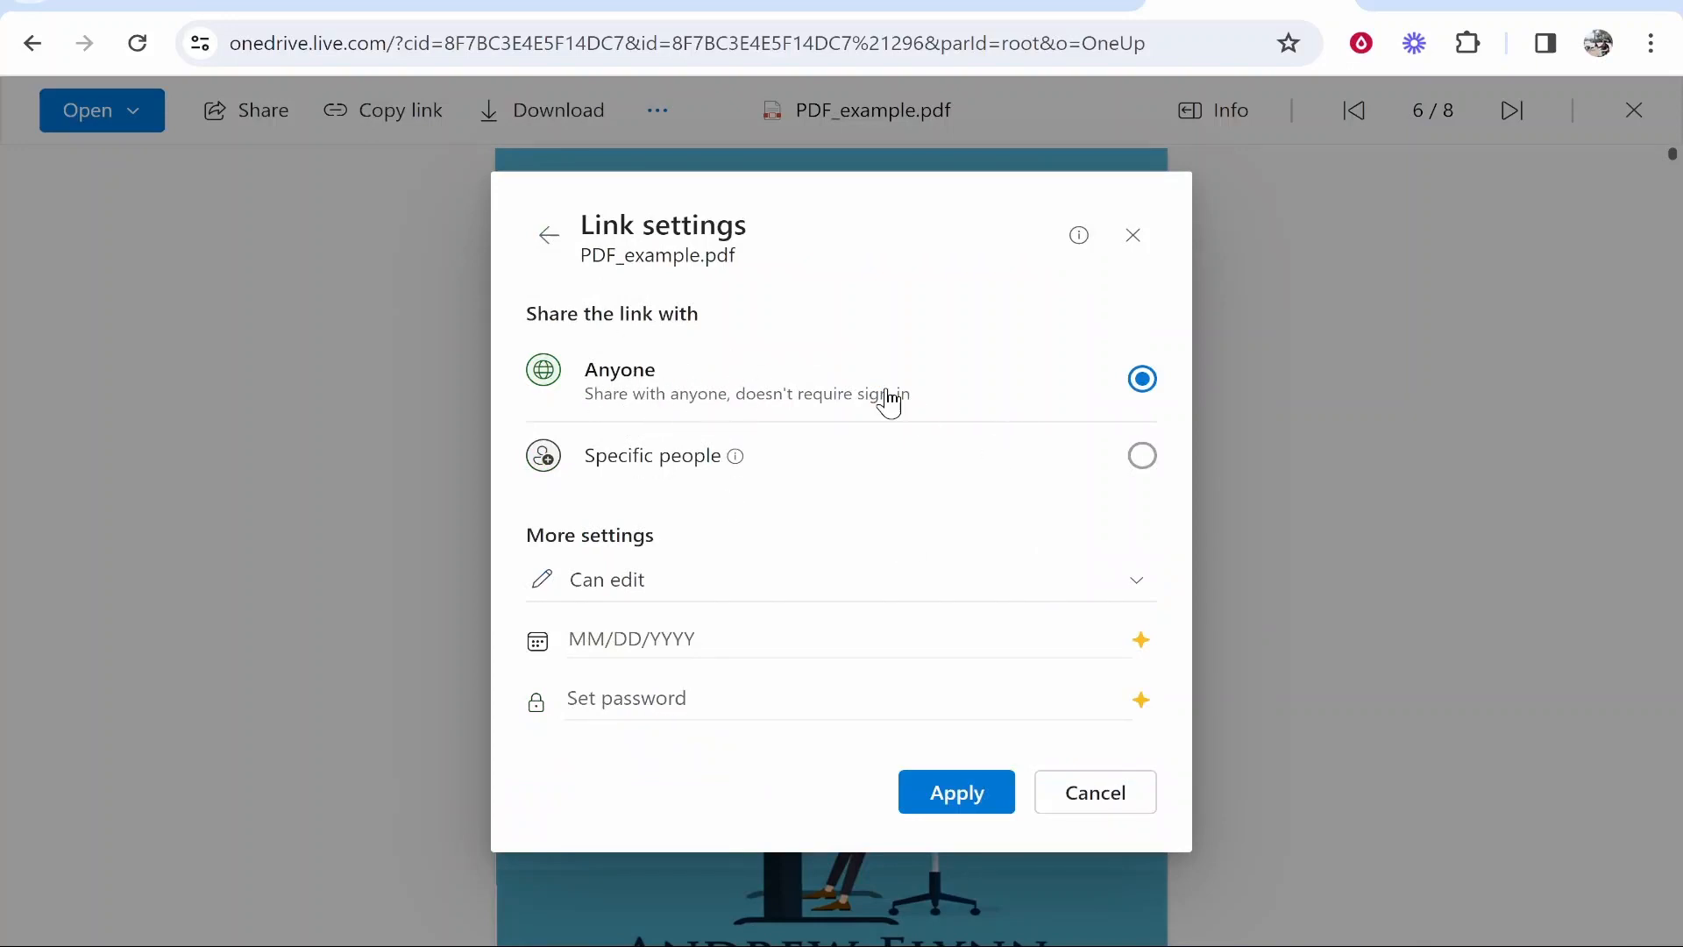
mouse_move(903, 595)
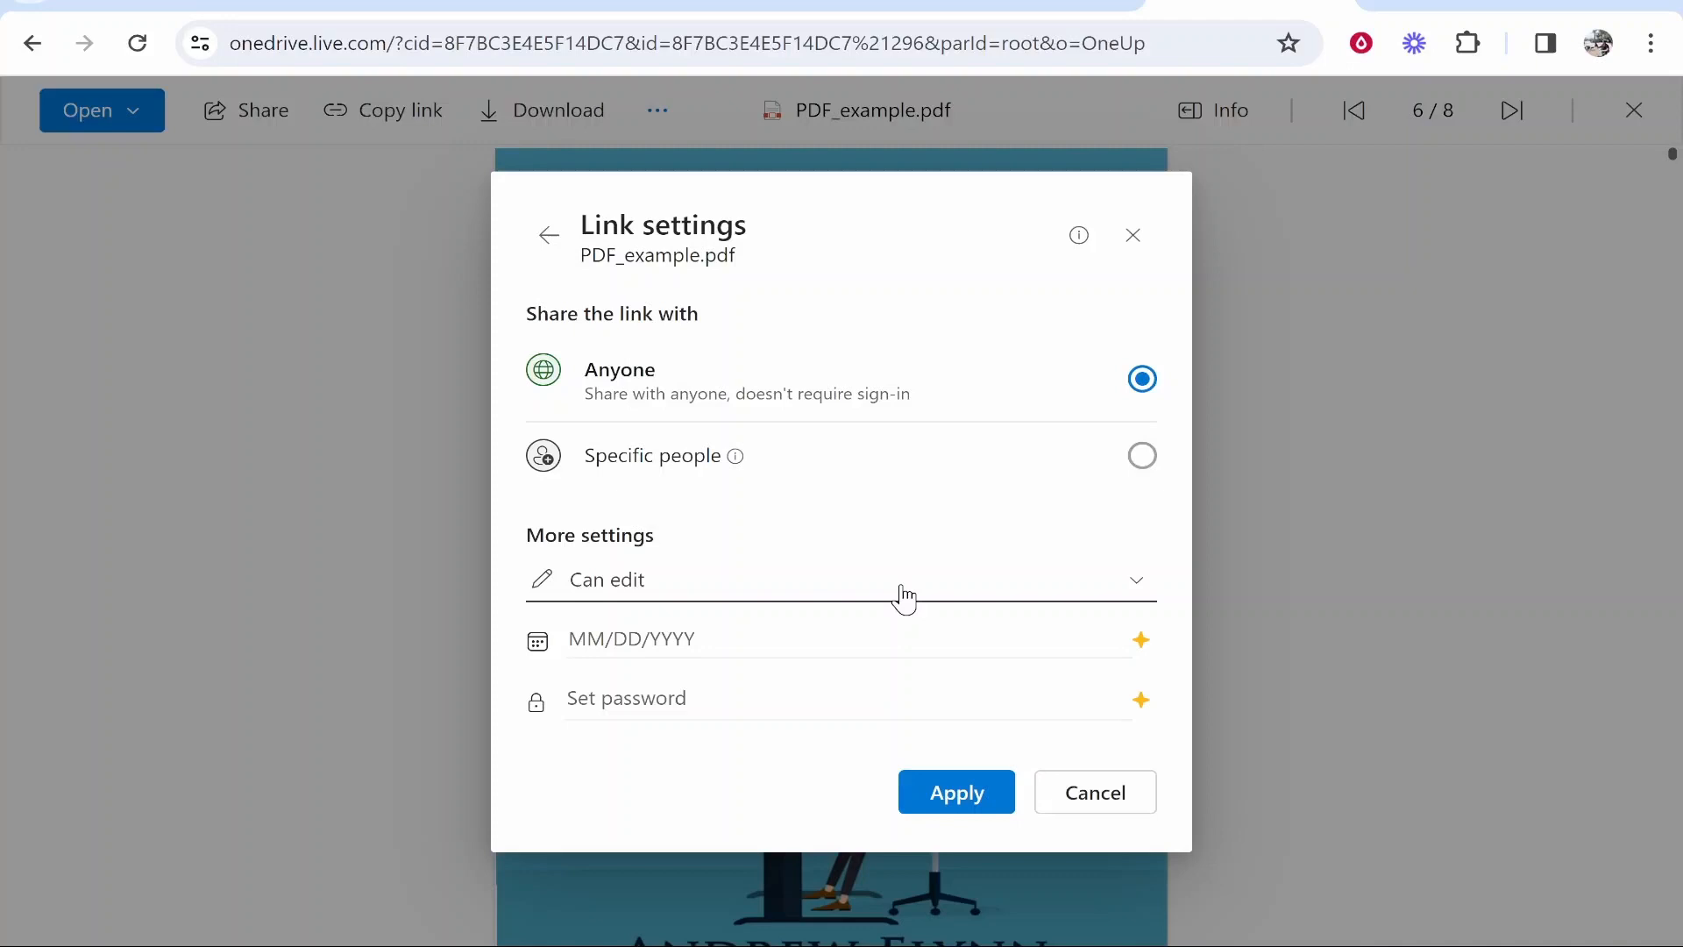
mouse_move(939, 590)
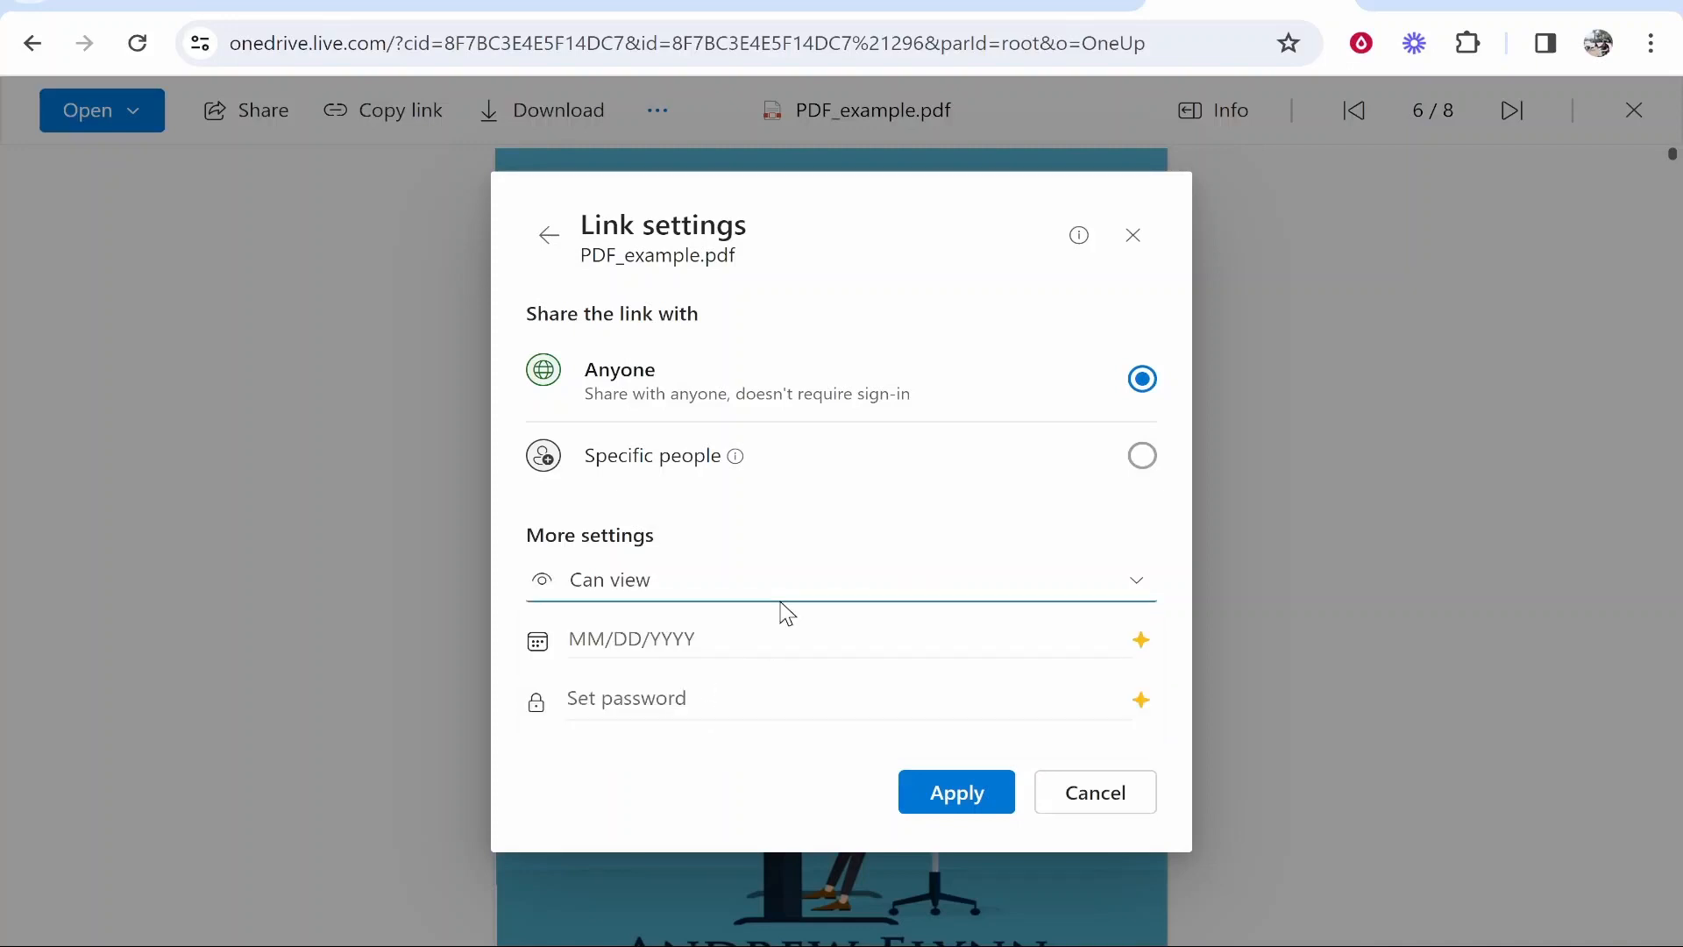
mouse_move(968, 390)
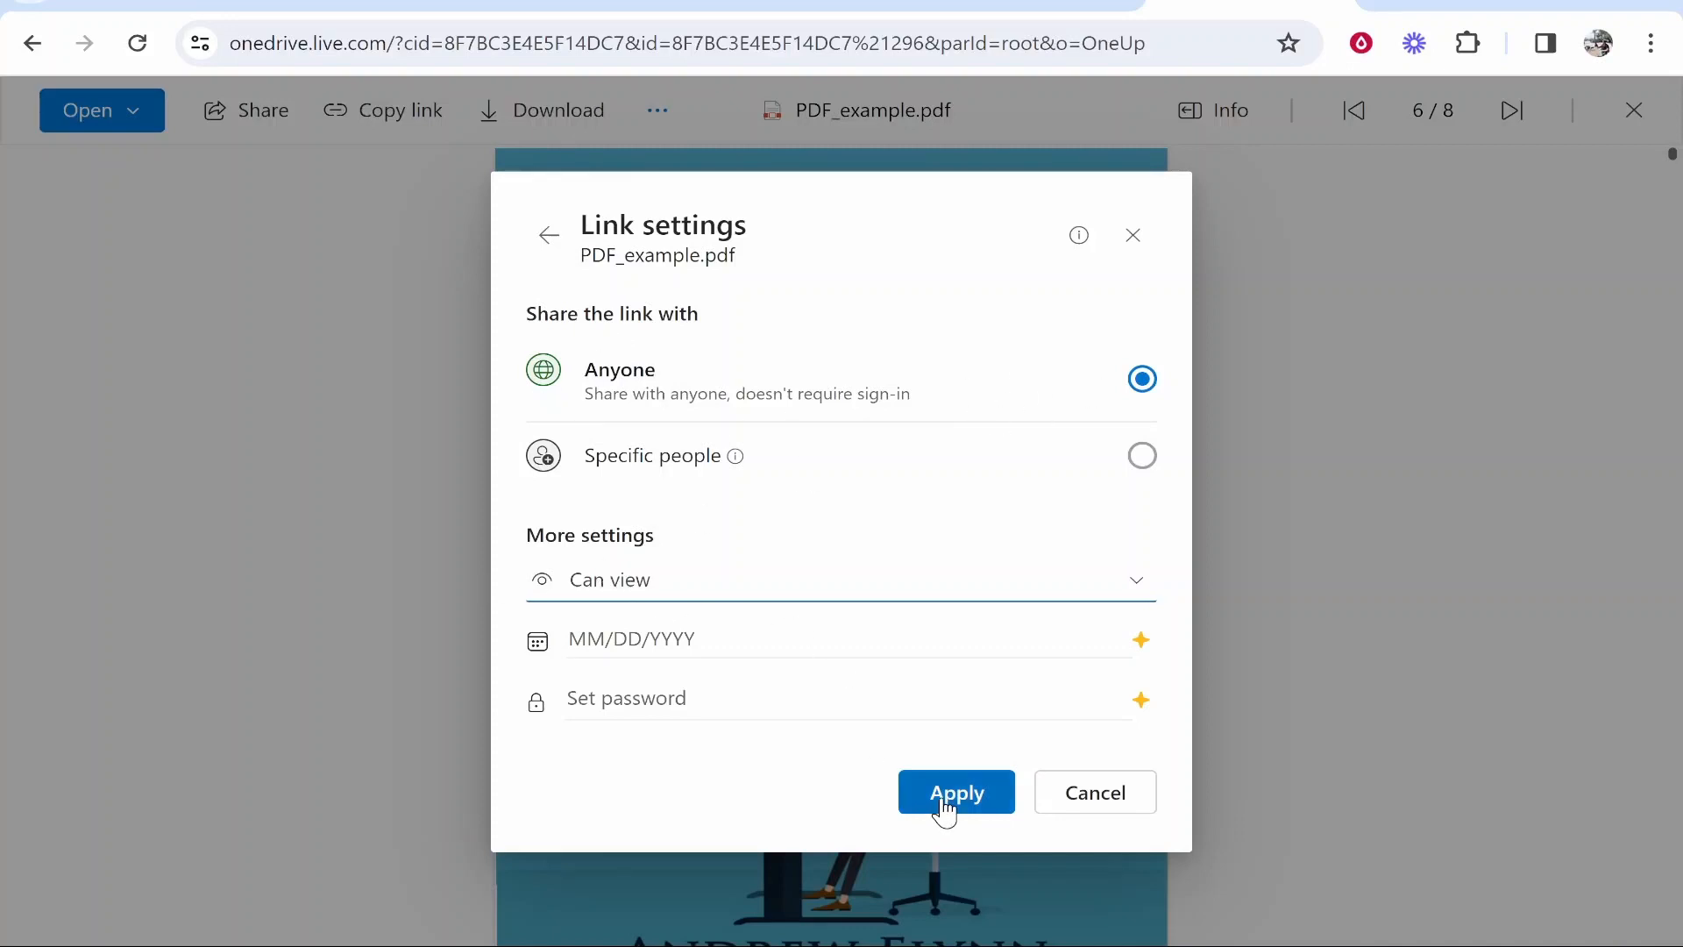
left_click(956, 791)
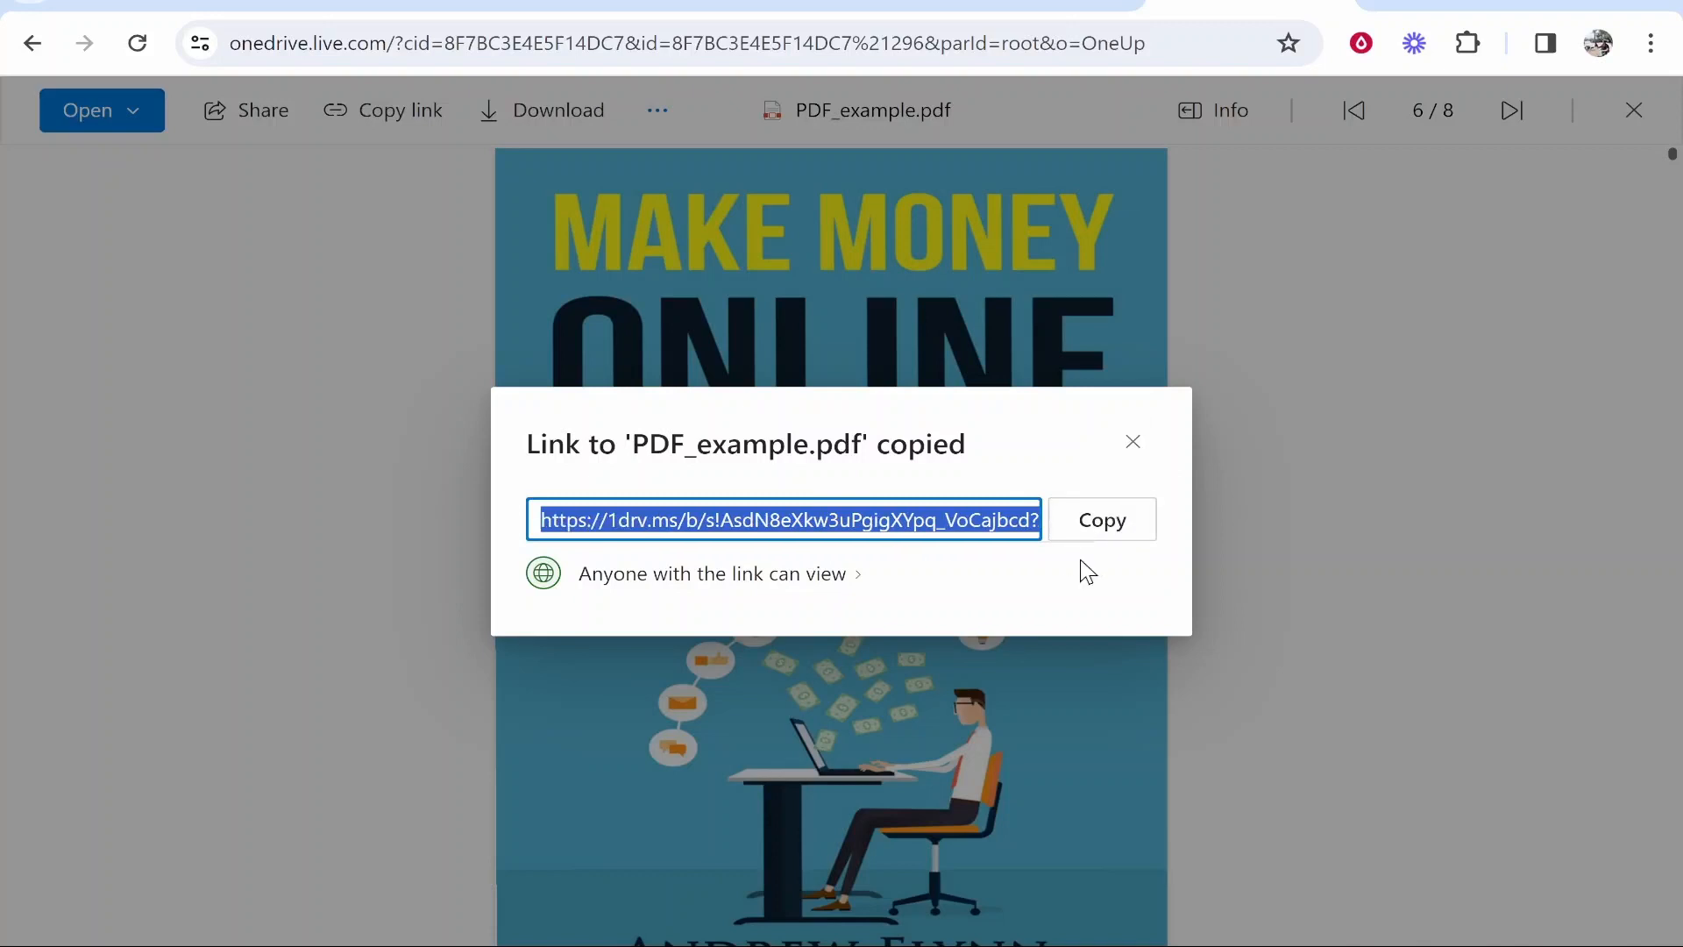
mouse_move(987, 486)
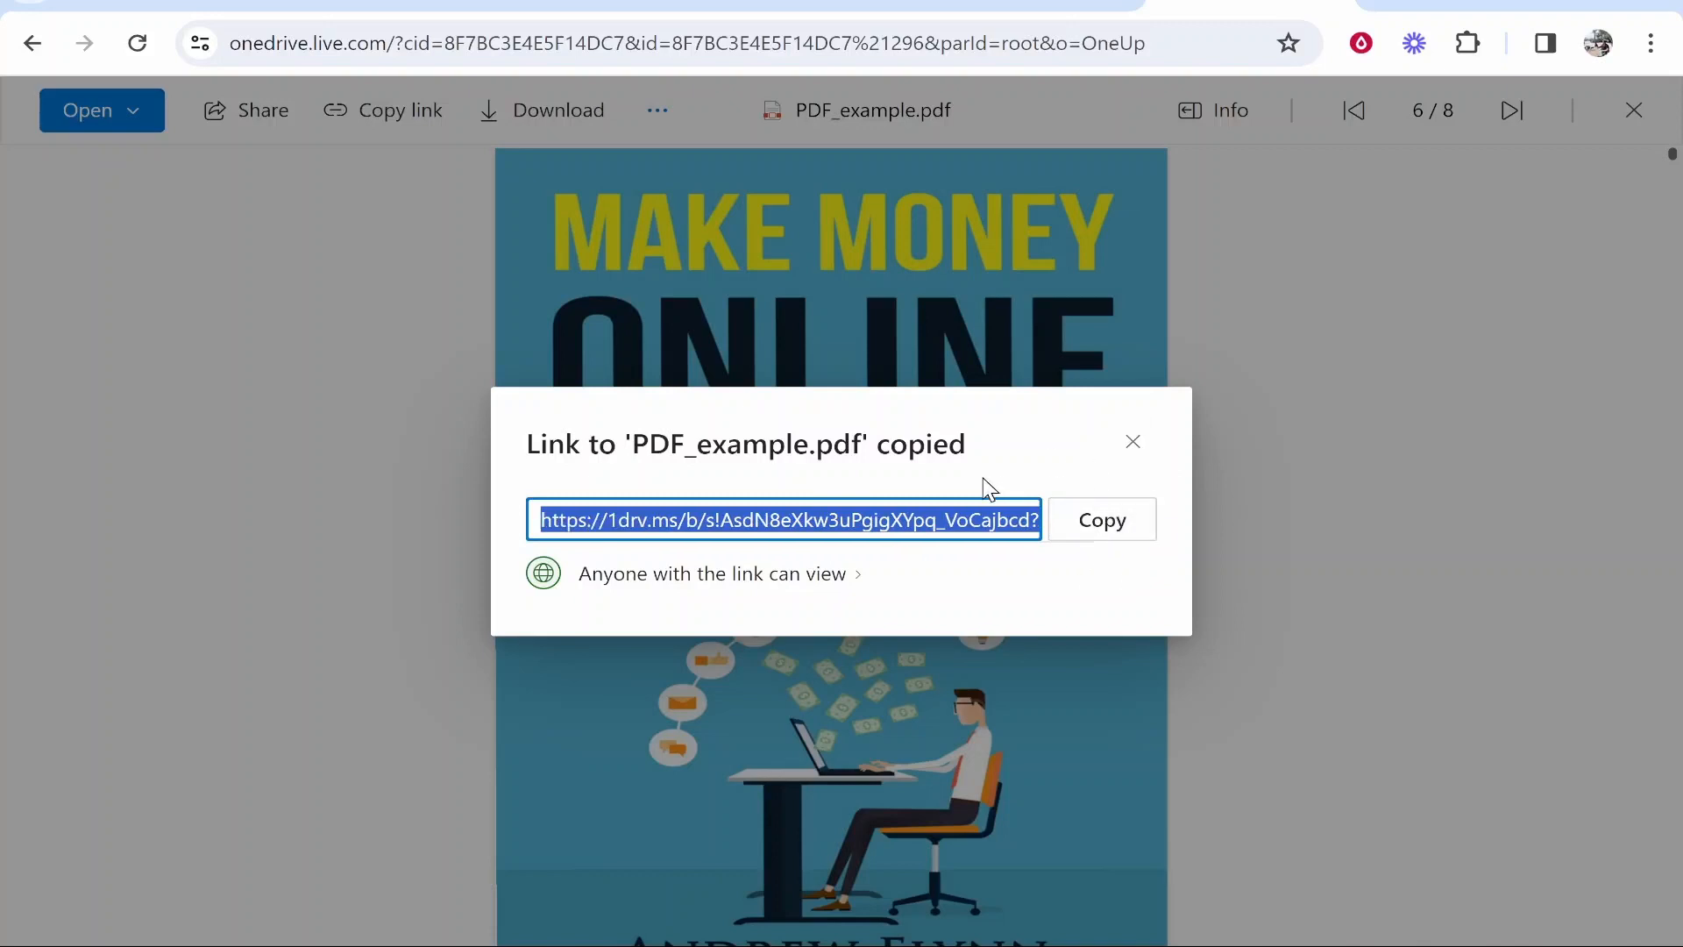
Open a new Incognito window from Chrome's three-dot menu
left_click(1650, 42)
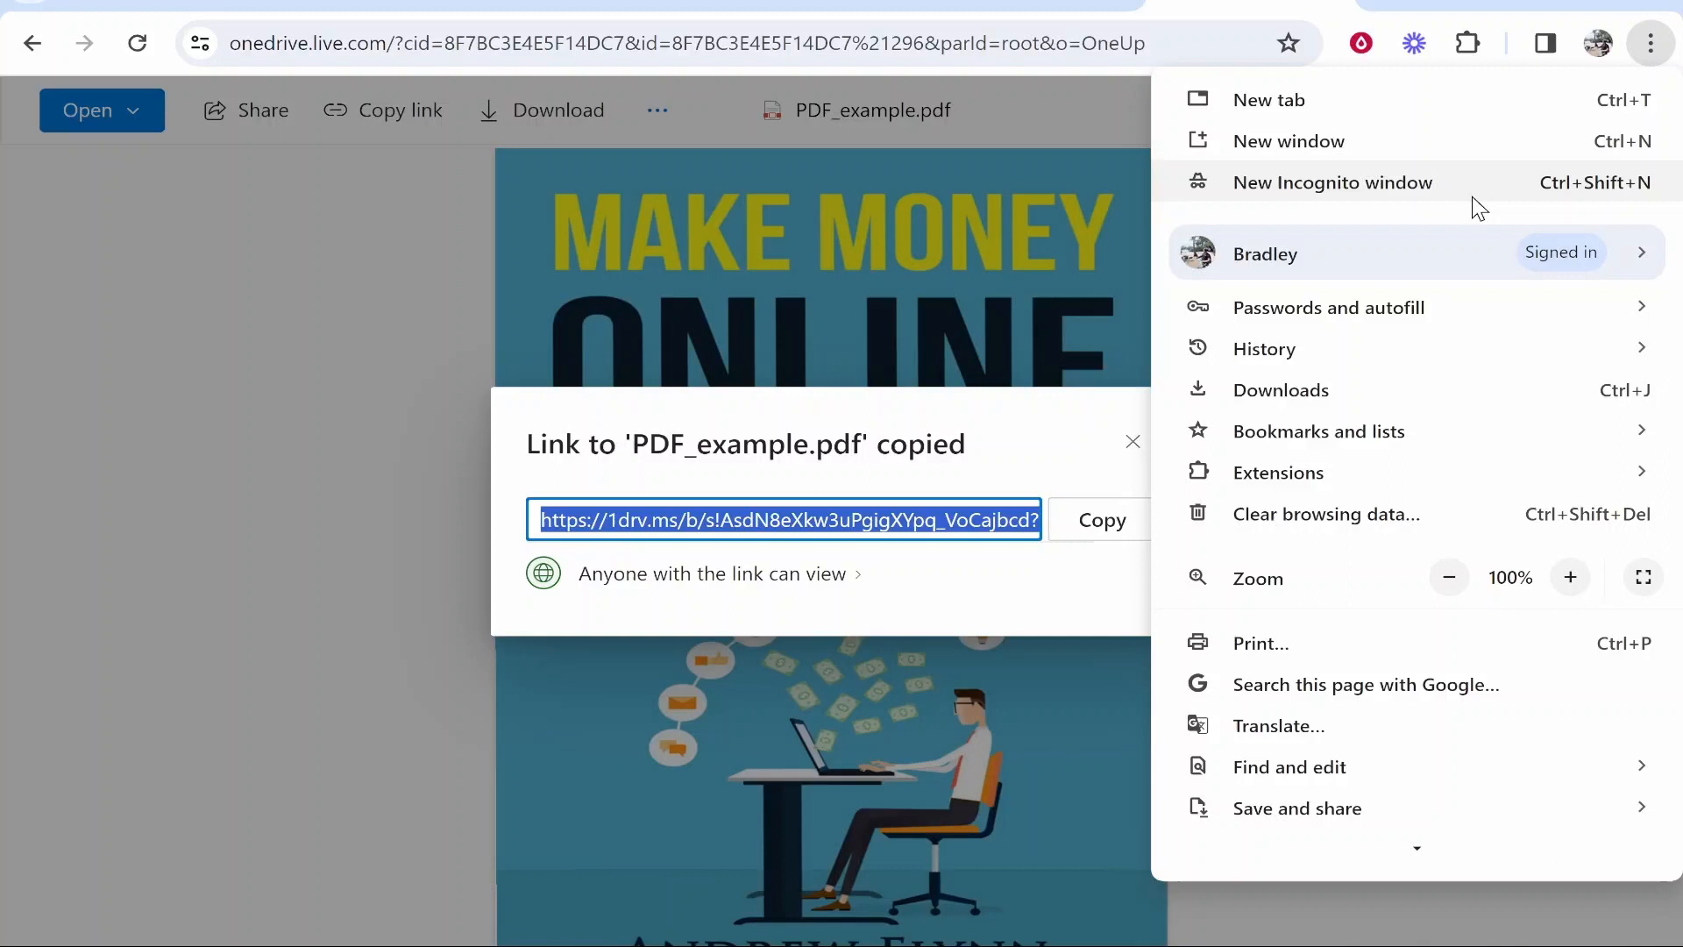
left_click(1332, 183)
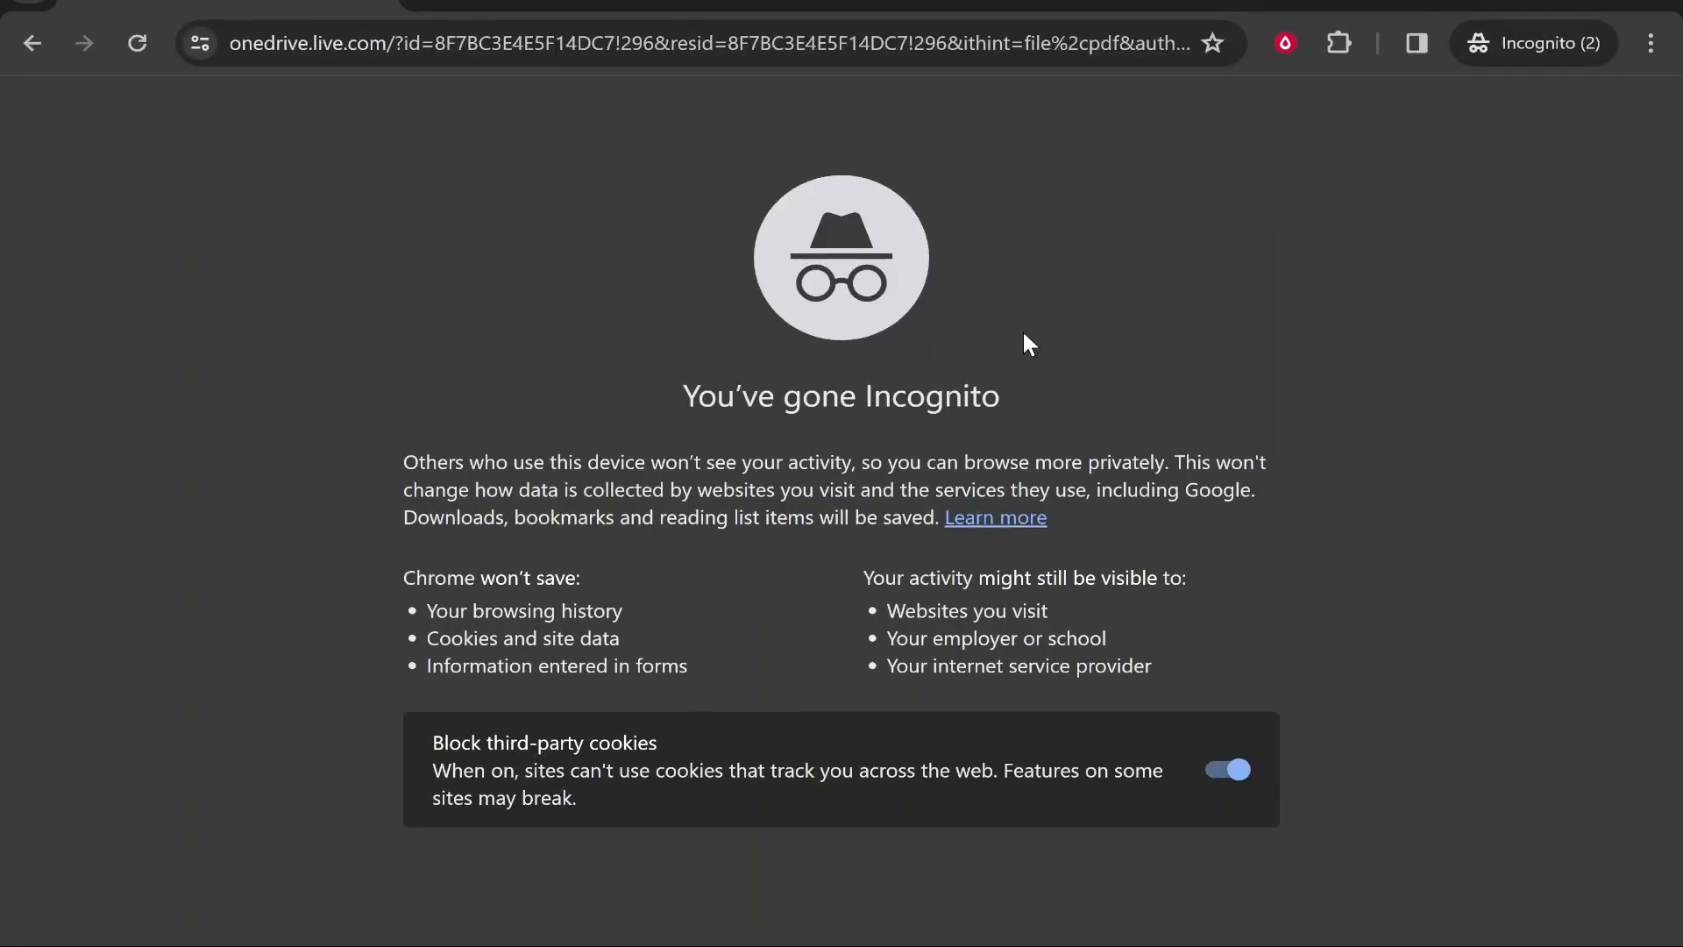